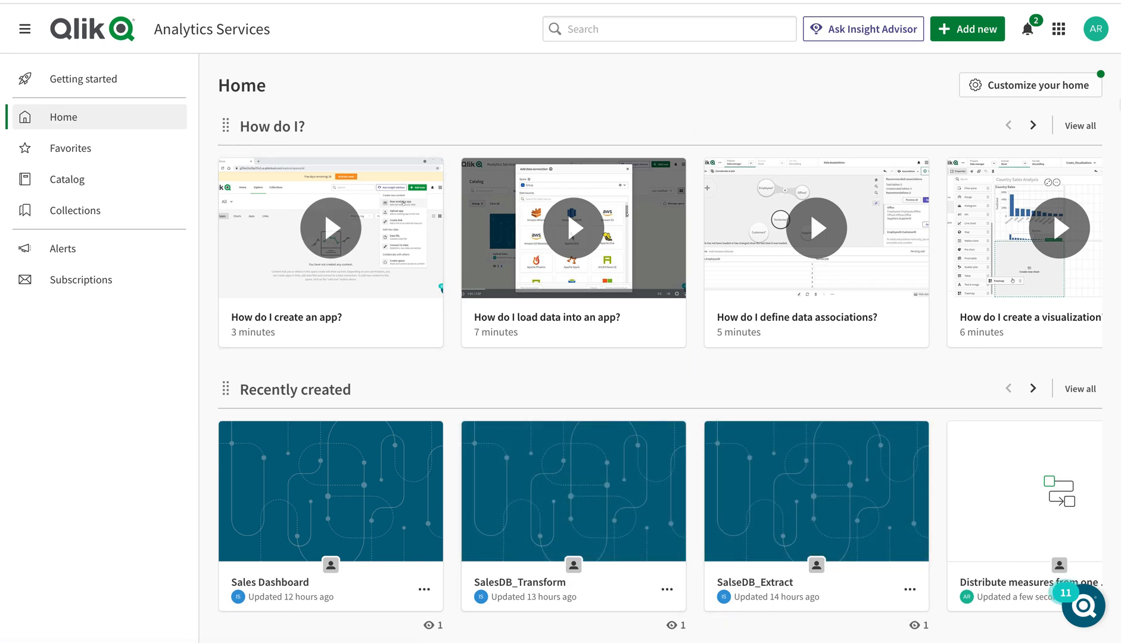
mouse_move(968, 29)
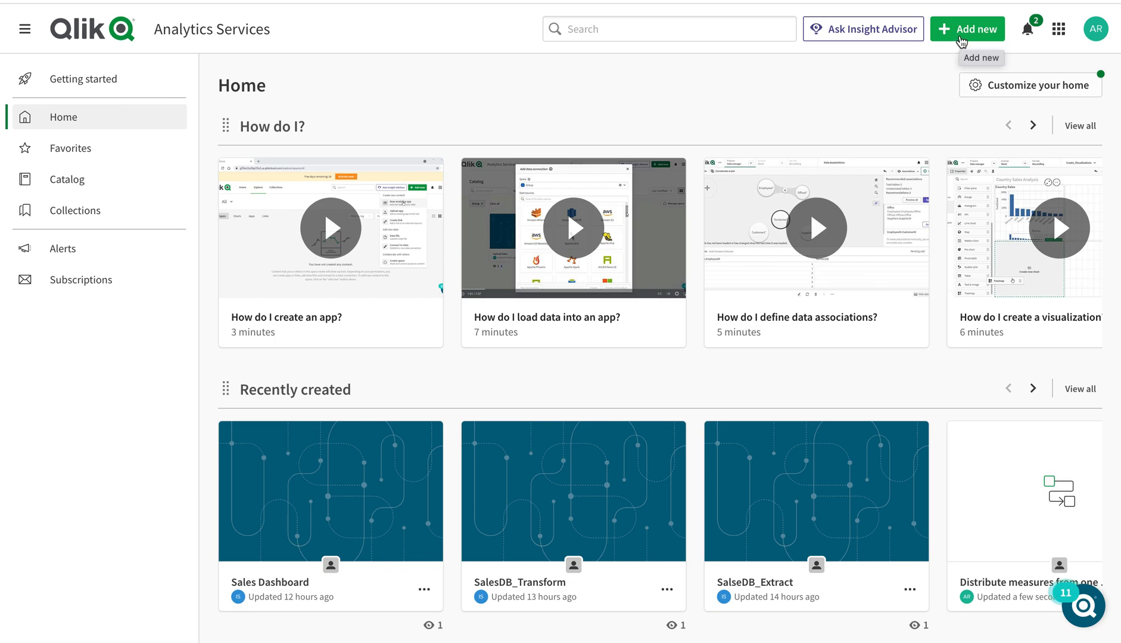
Start a new automation from the Add new menu to reach the template gallery
left_click(967, 29)
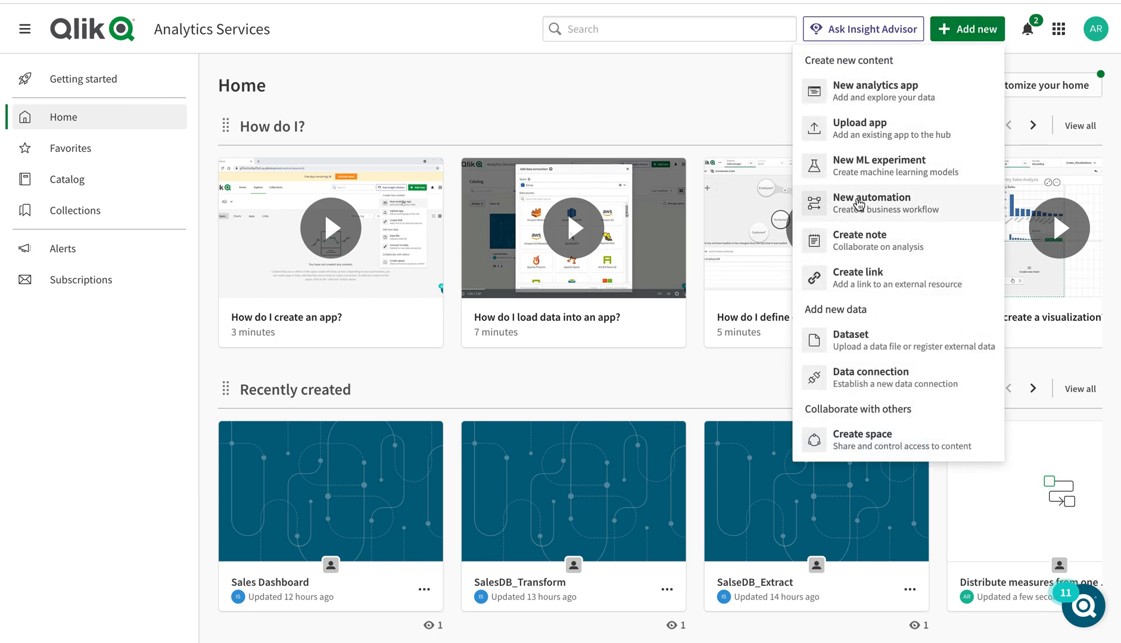
left_click(871, 198)
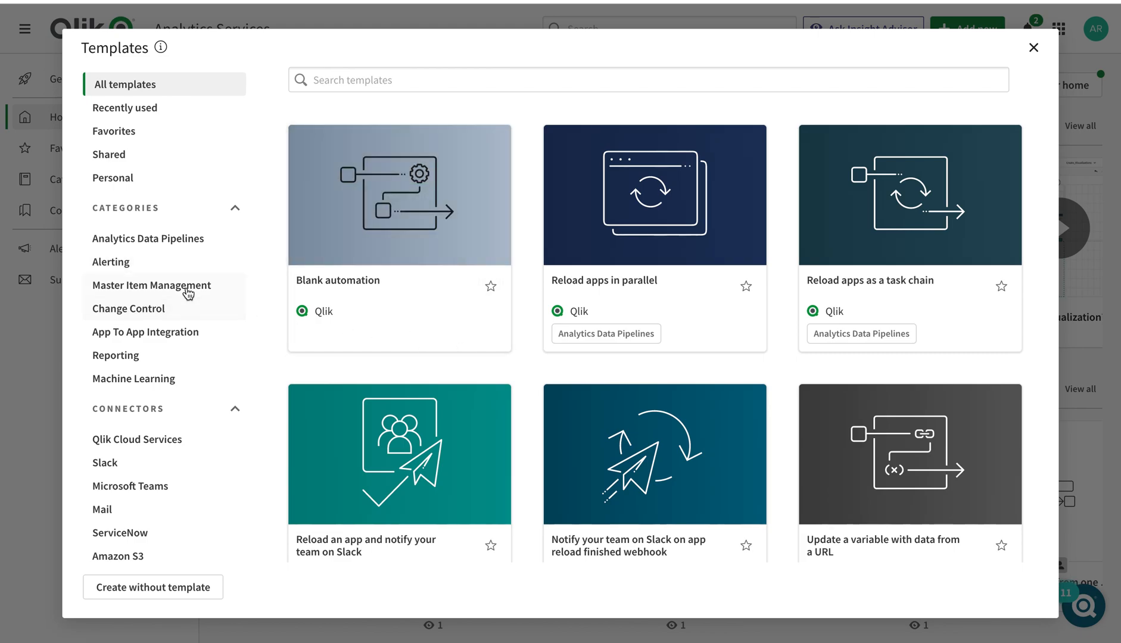
Filter to Master Item Management and view details of 'Distribute measures from one app to all apps in a space'
left_click(151, 285)
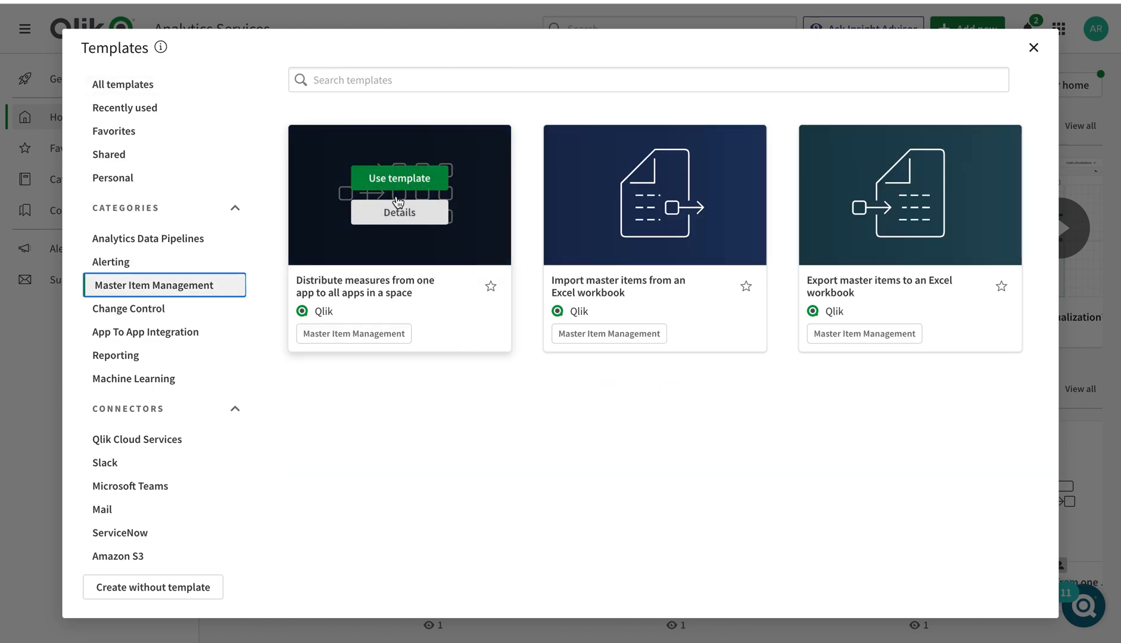
mouse_move(909, 195)
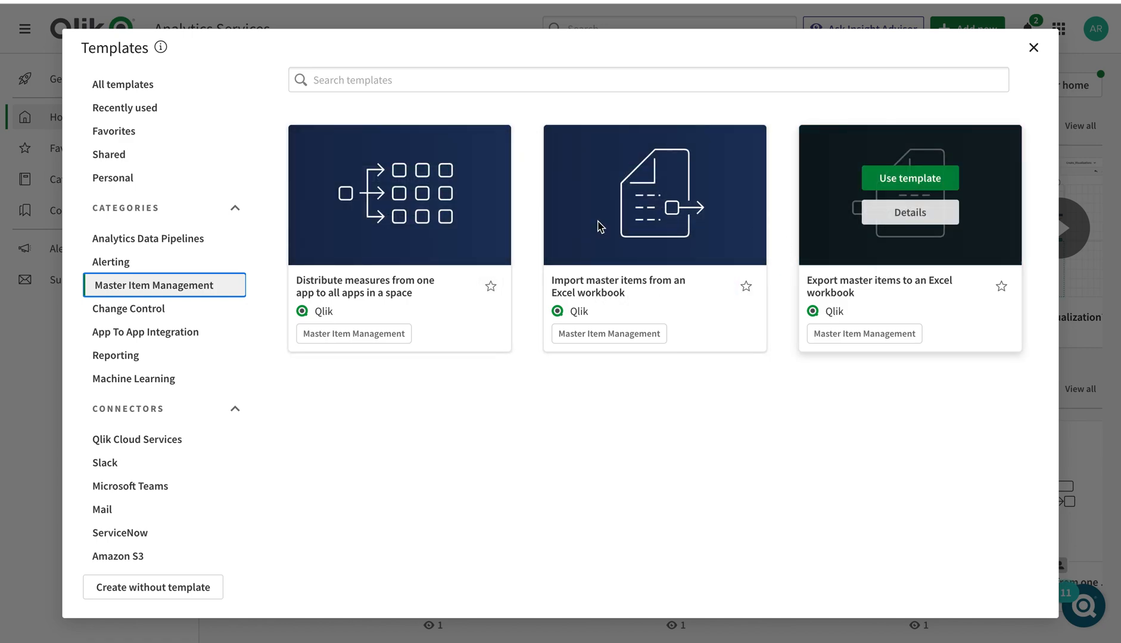
mouse_move(918, 228)
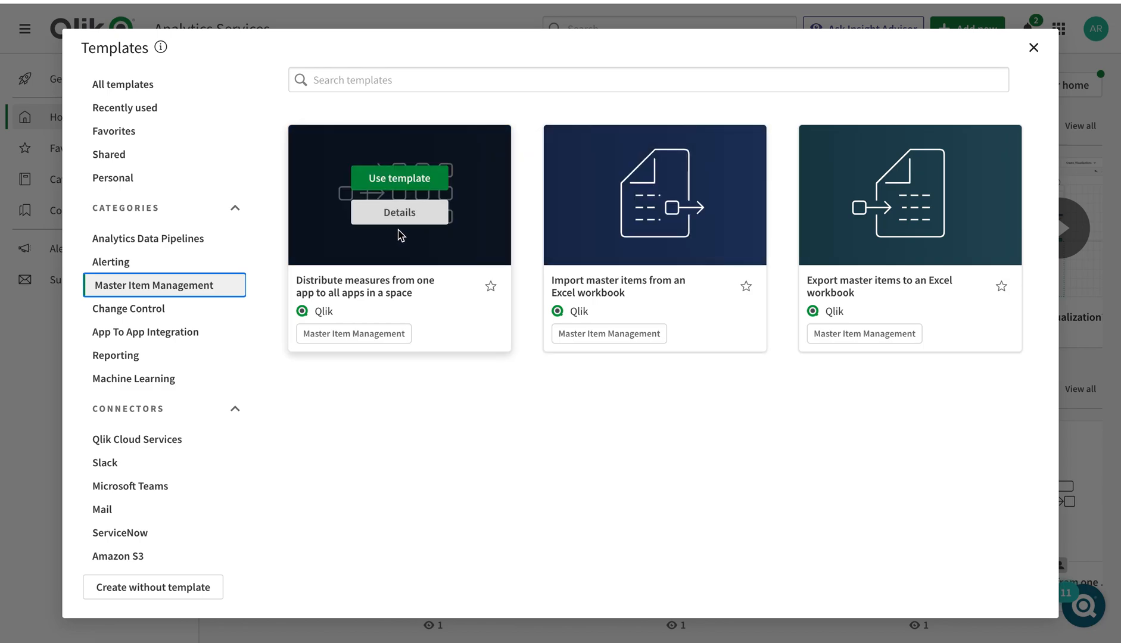
mouse_move(428, 196)
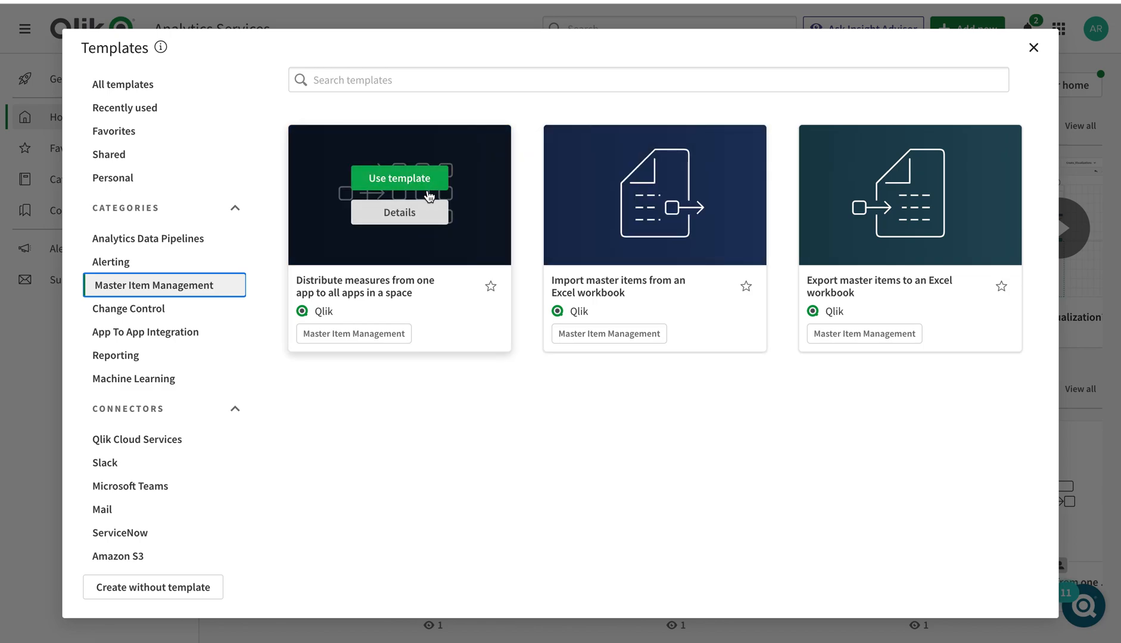
left_click(400, 212)
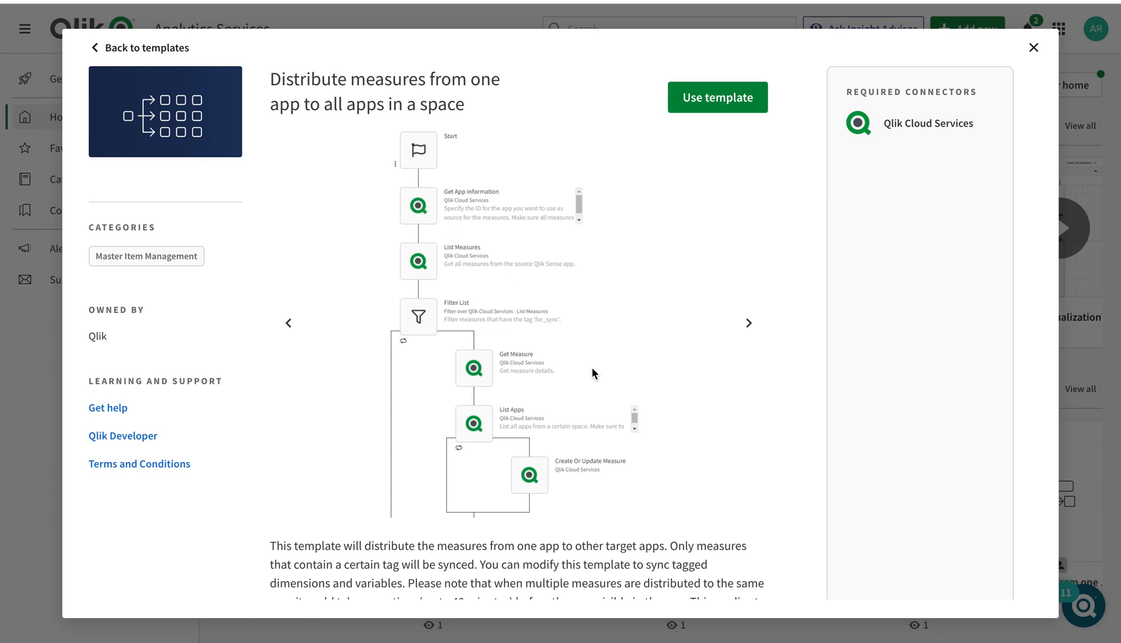
scroll("down", 3)
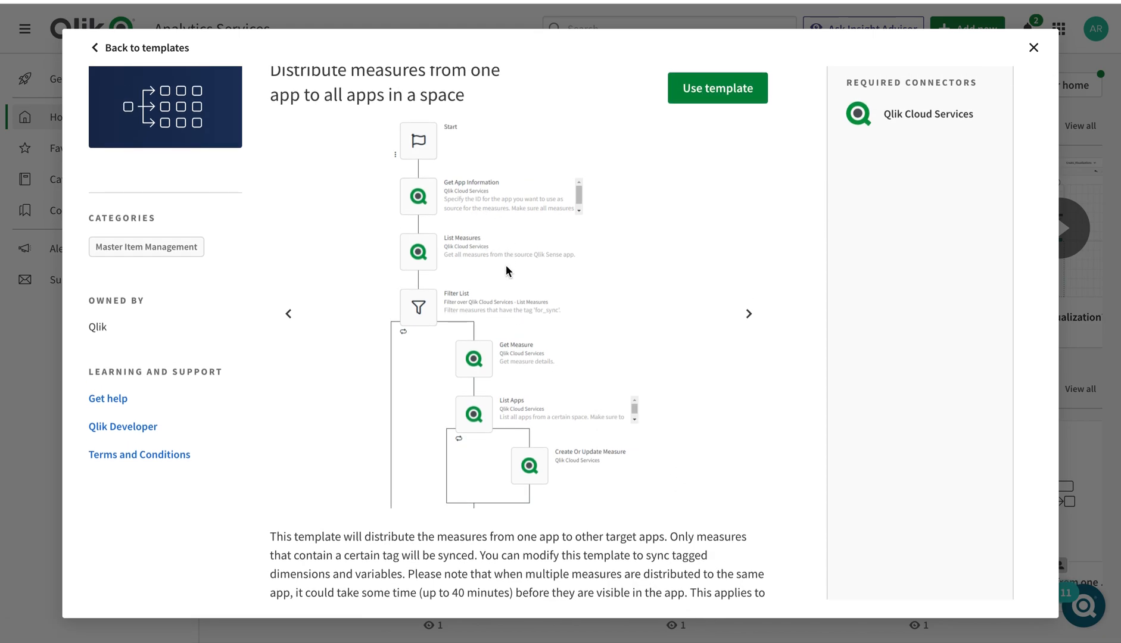
mouse_move(717, 88)
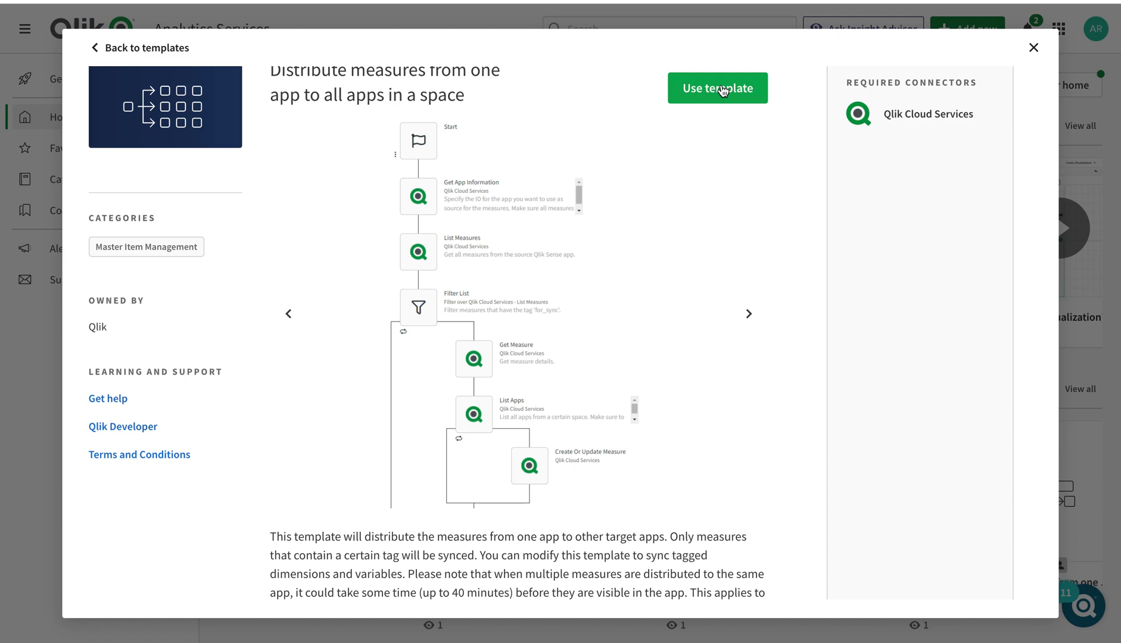
mouse_move(678, 28)
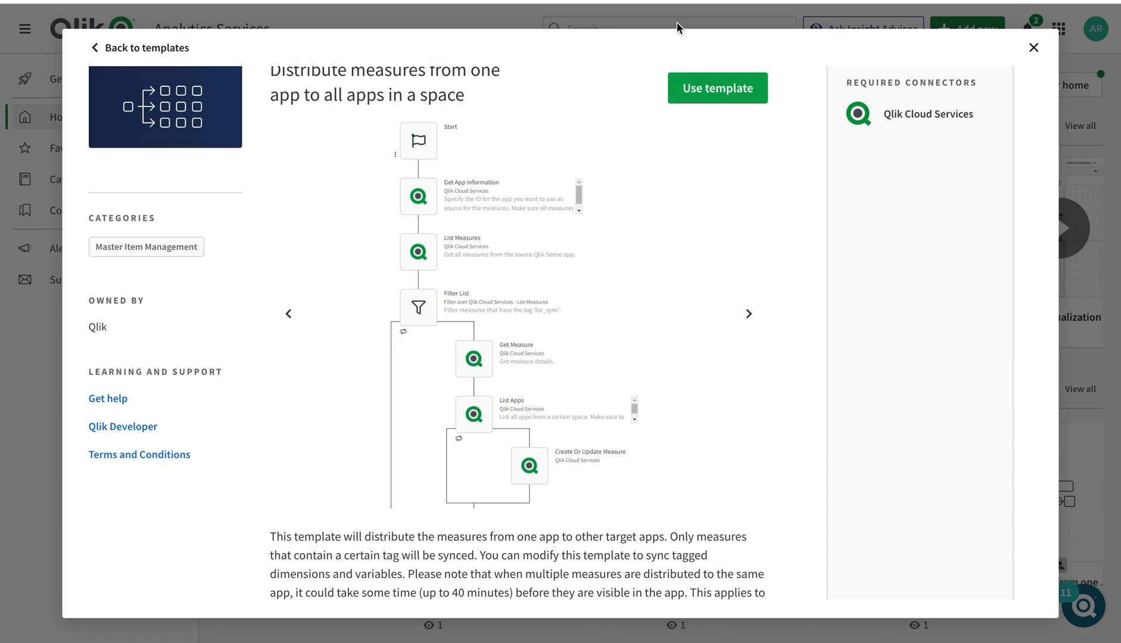
mouse_move(717, 88)
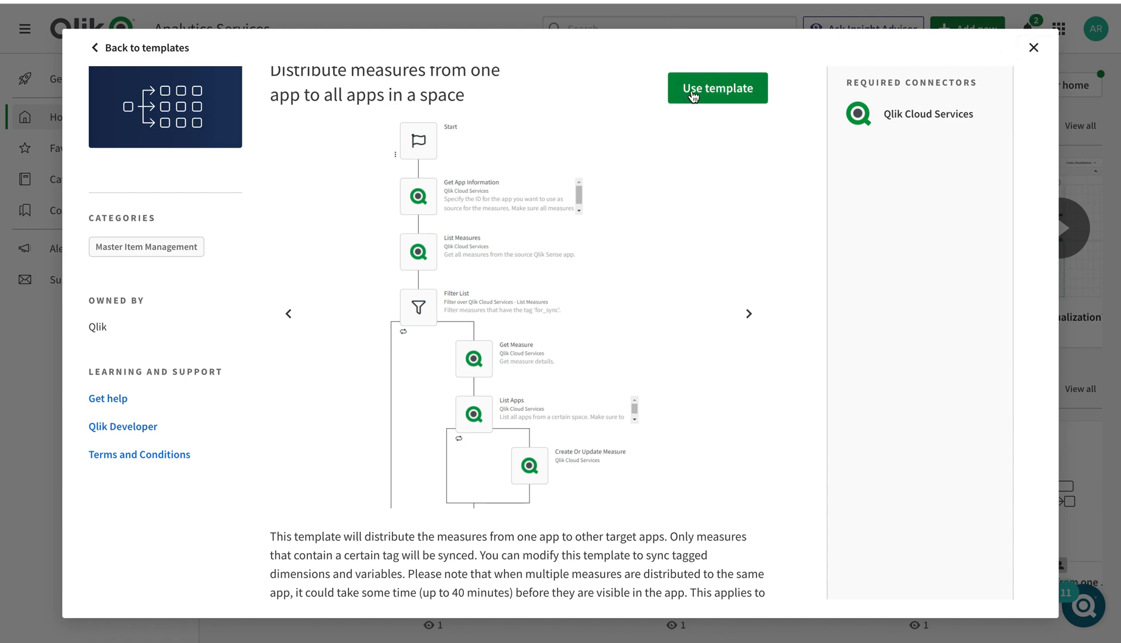
Create the automation from the template and review its source app, List Measures and for_sync filter
left_click(717, 89)
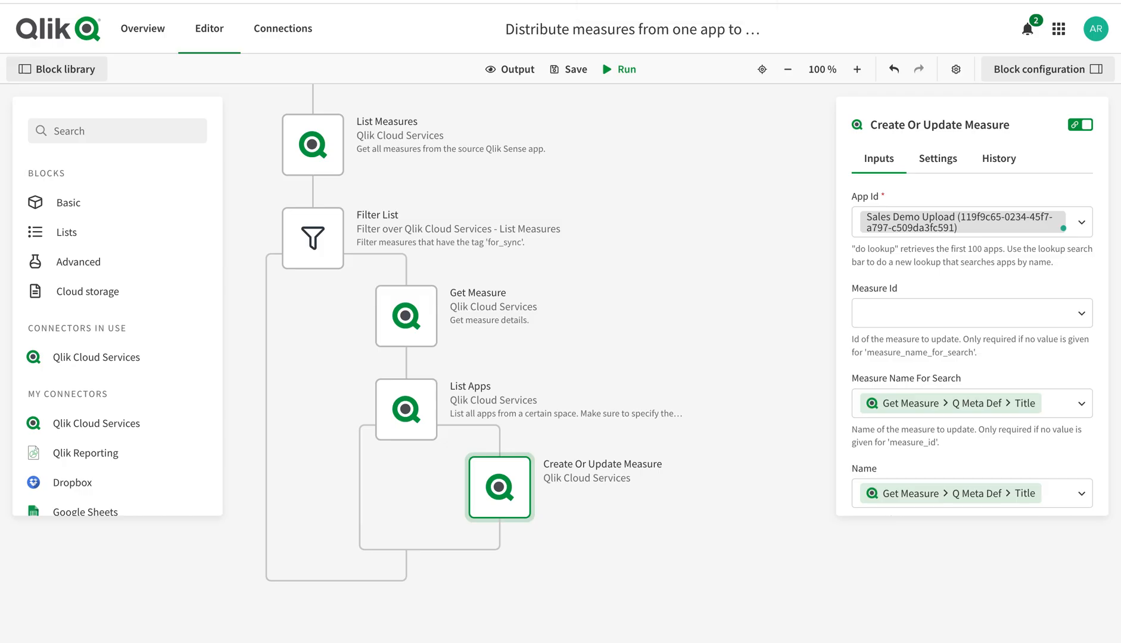
scroll("up", 3)
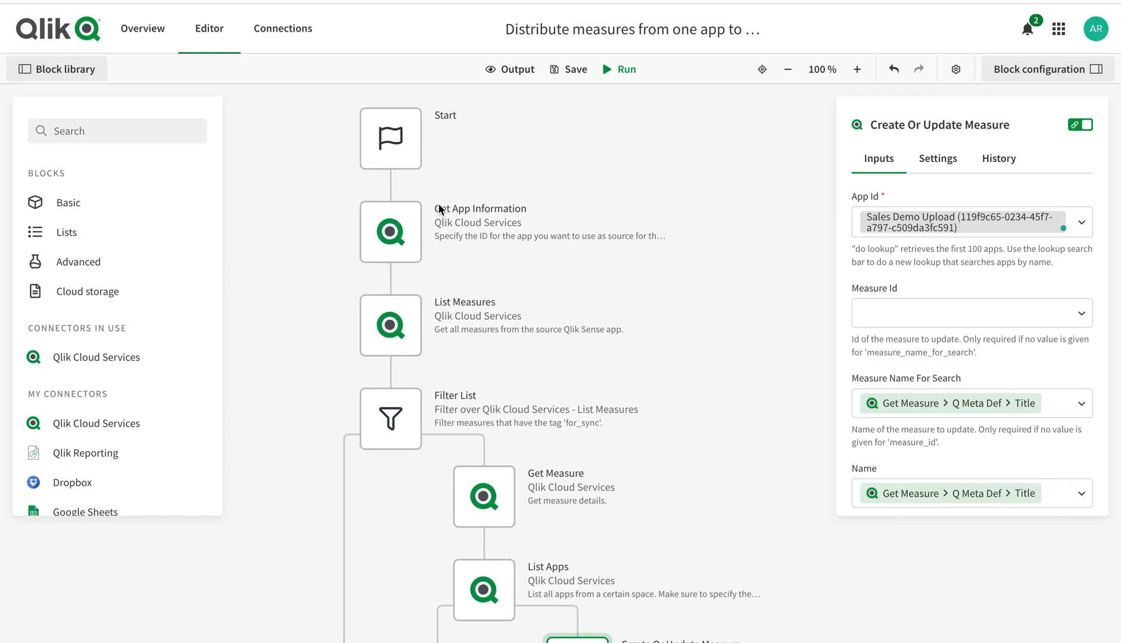
left_click(390, 232)
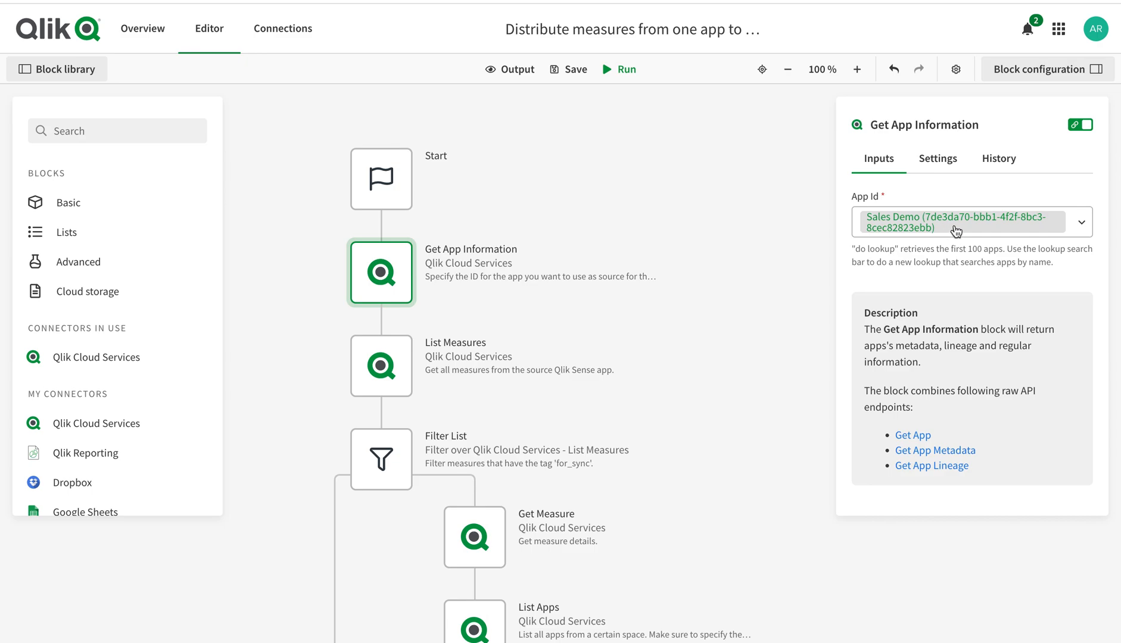
mouse_move(834, 212)
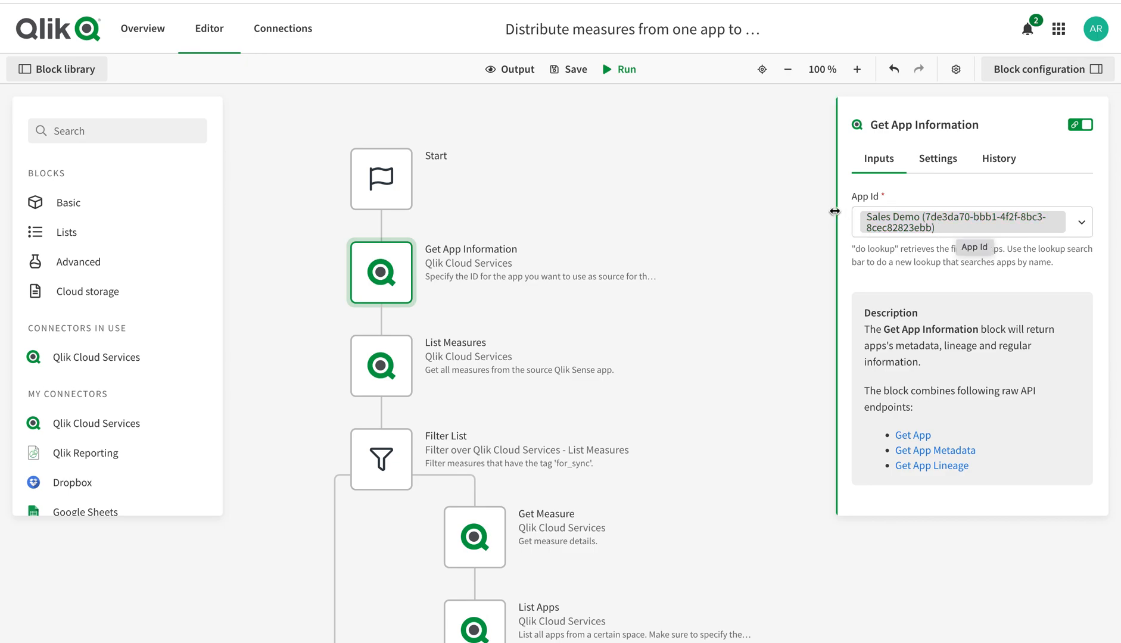
mouse_move(382, 367)
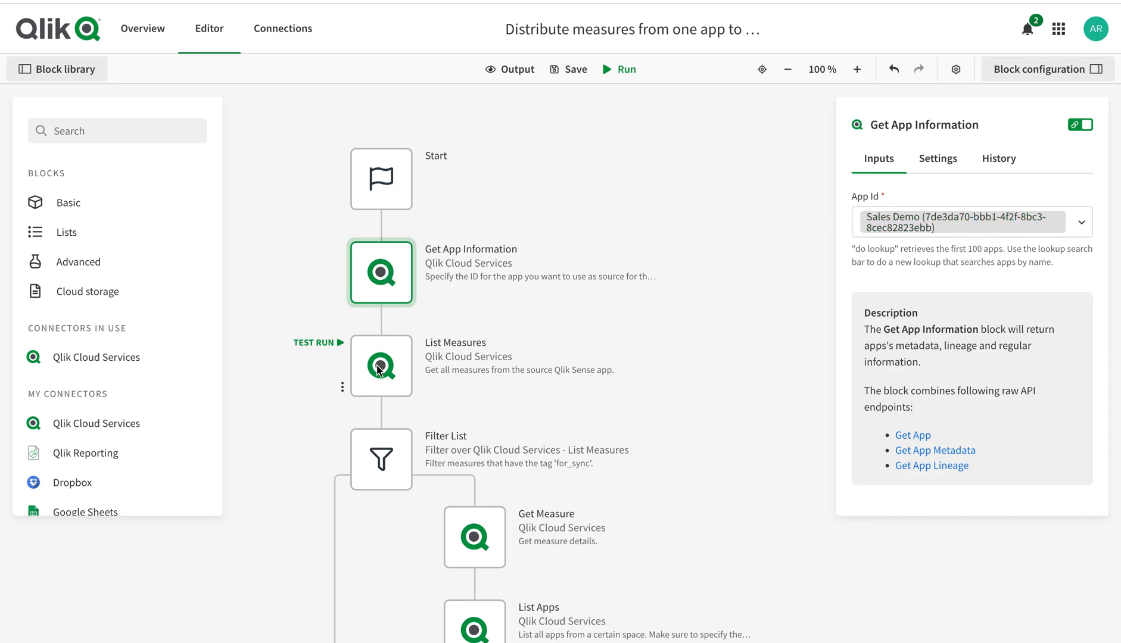
left_click(381, 366)
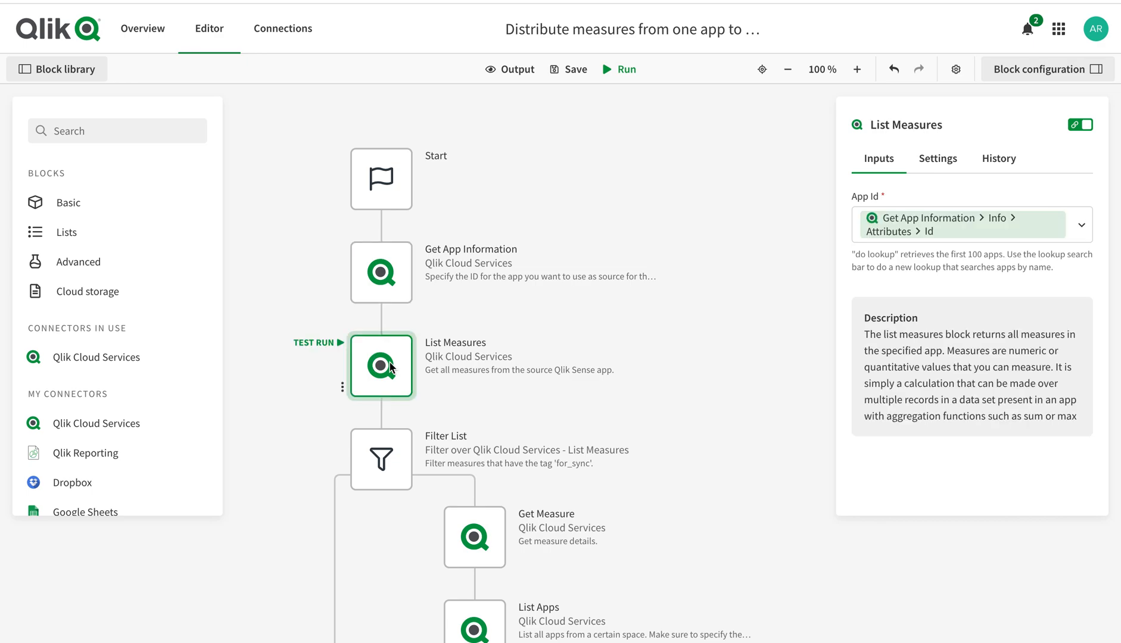
mouse_move(382, 459)
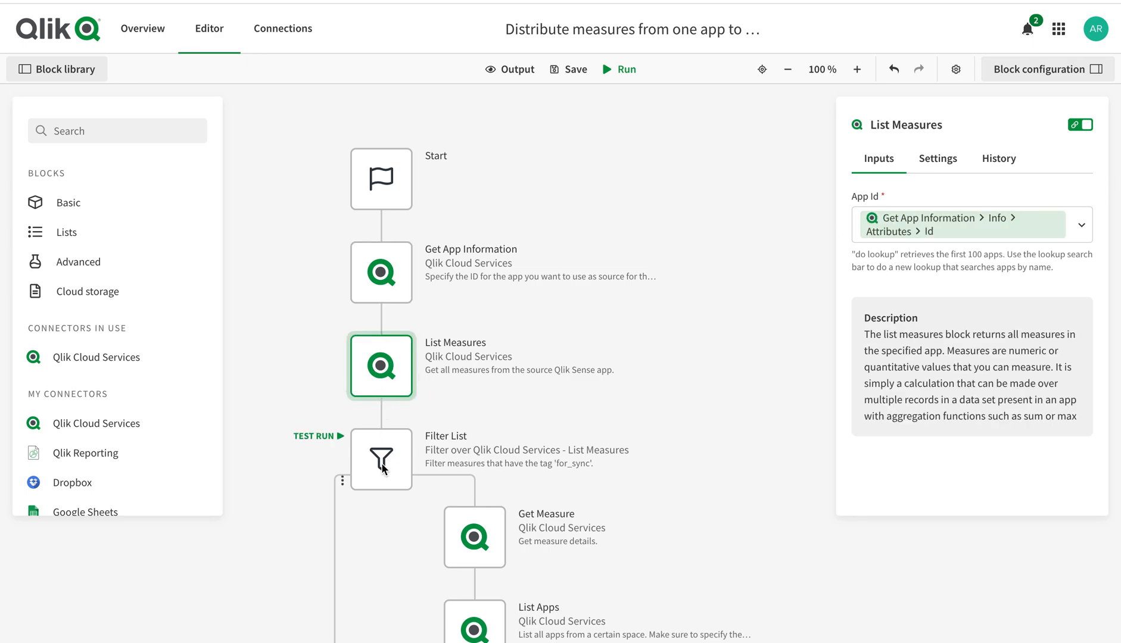
left_click(381, 460)
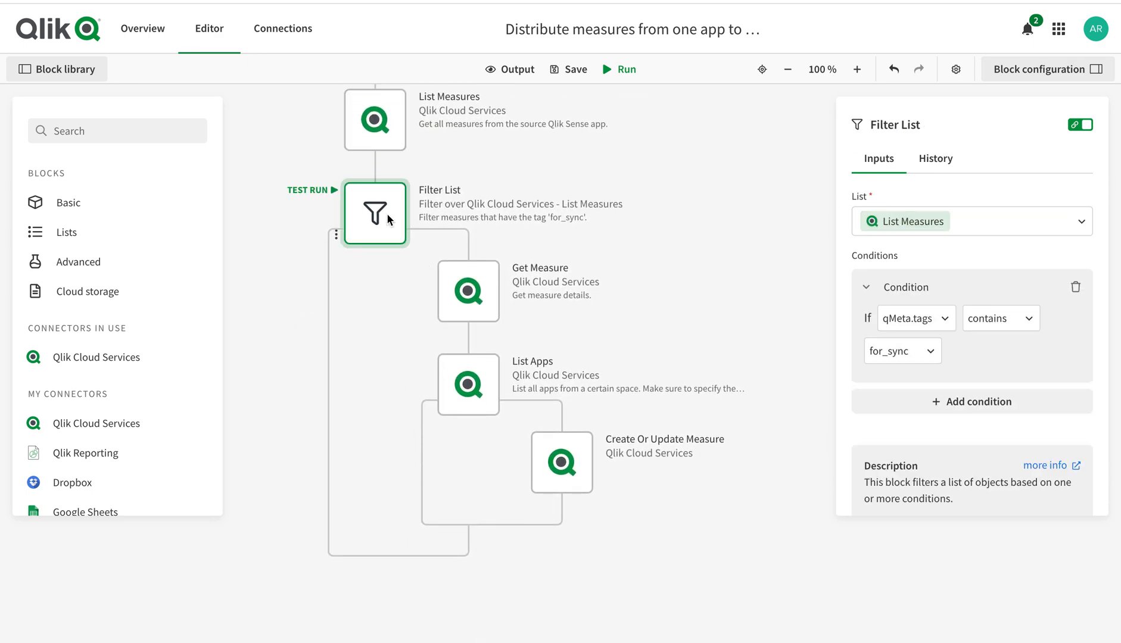
mouse_move(933, 364)
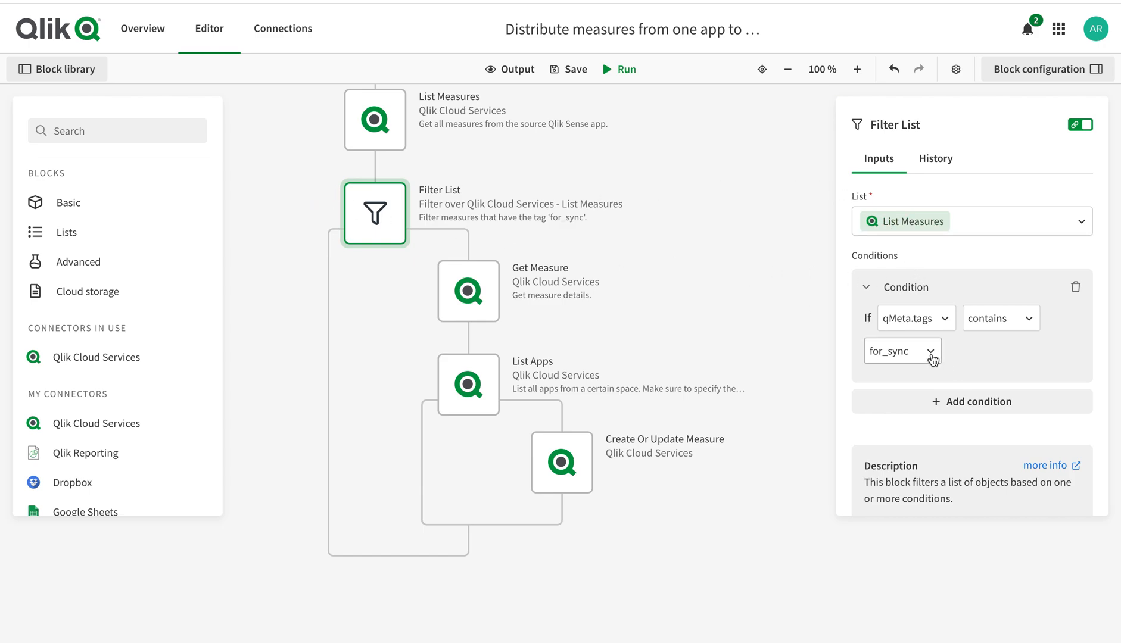
mouse_move(961, 344)
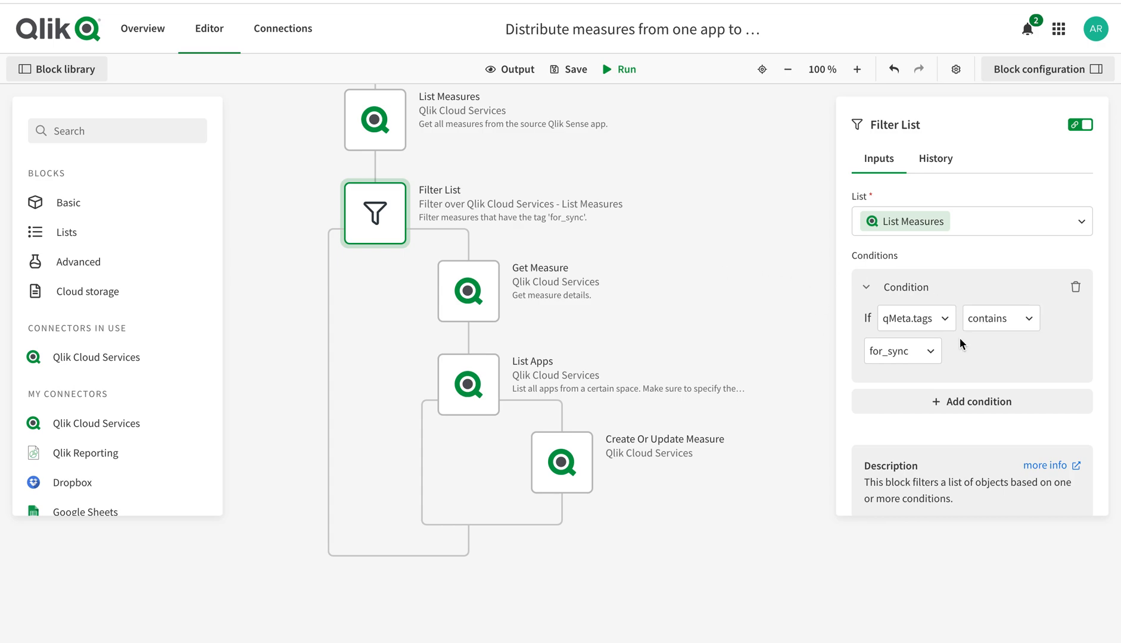
mouse_move(945, 346)
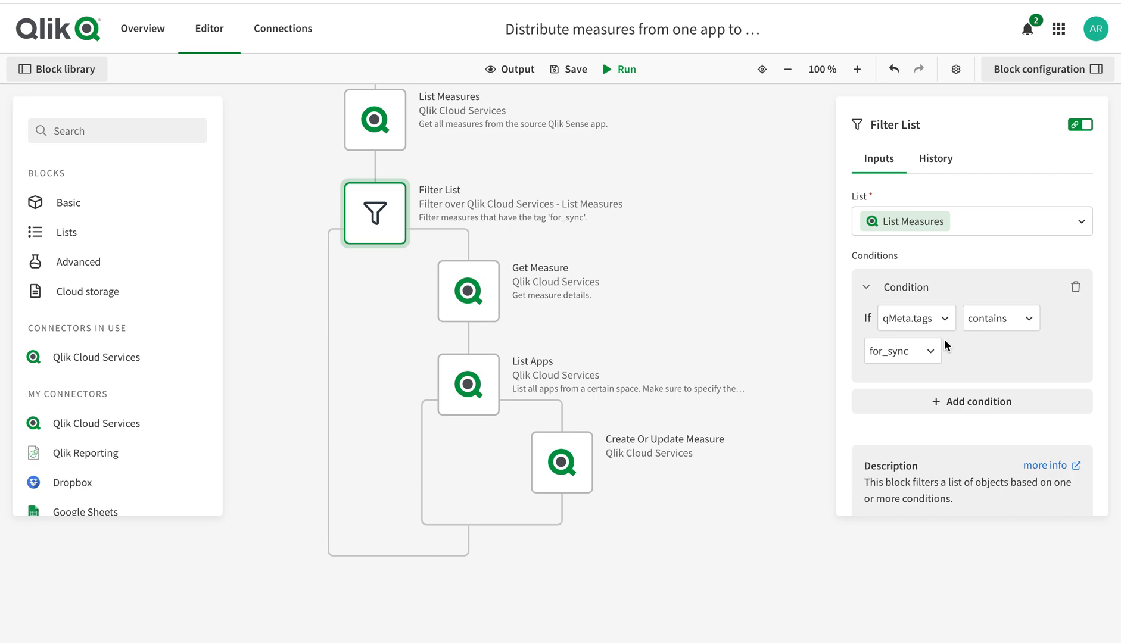
mouse_move(903, 361)
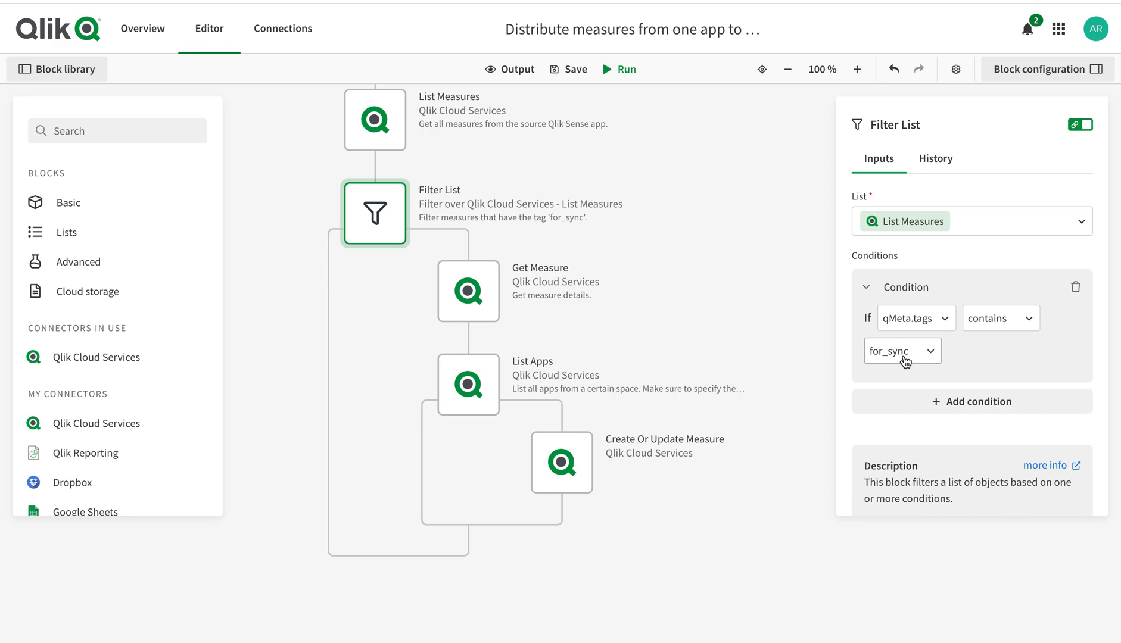
mouse_move(929, 362)
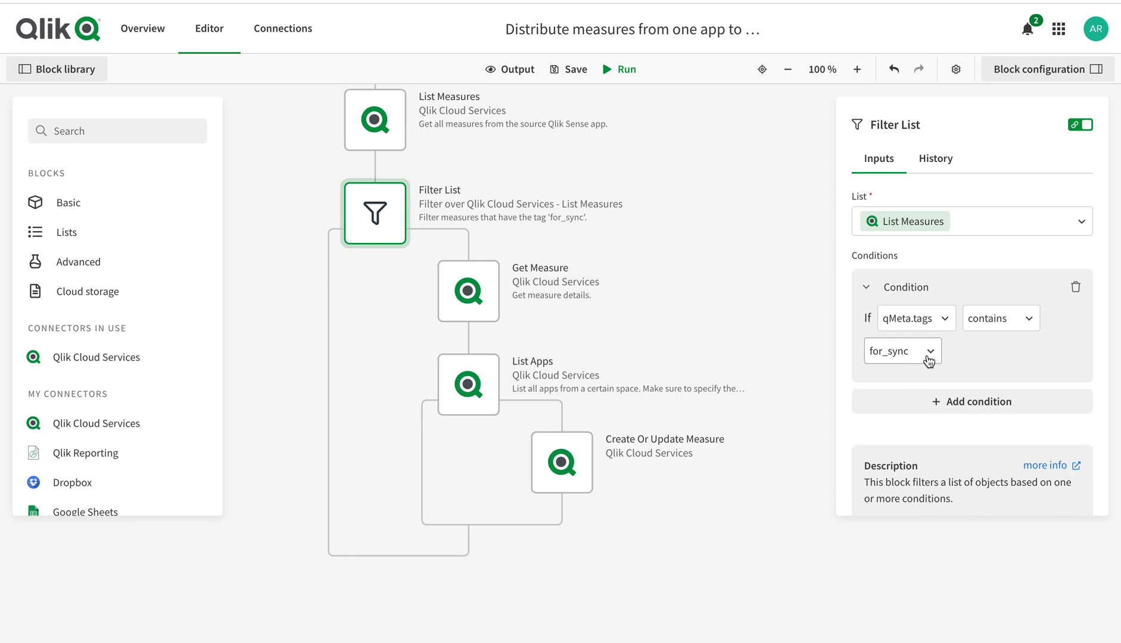
mouse_move(561, 386)
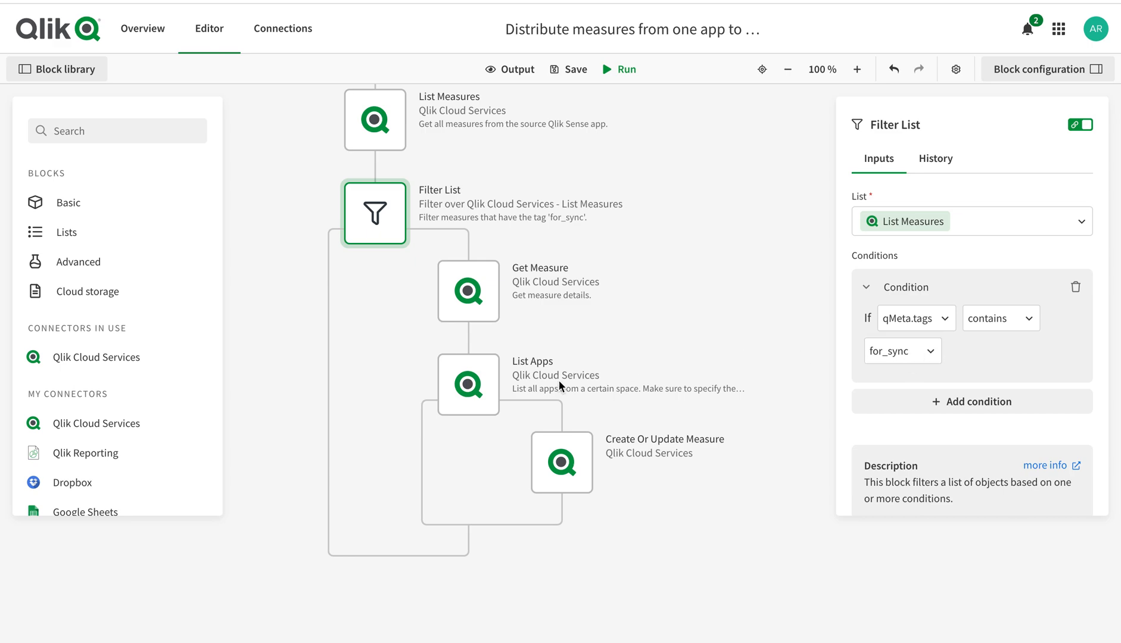
Inspect inputs of Get Measure, List Apps, Create Or Update Measure and List Measures blocks
left_click(468, 291)
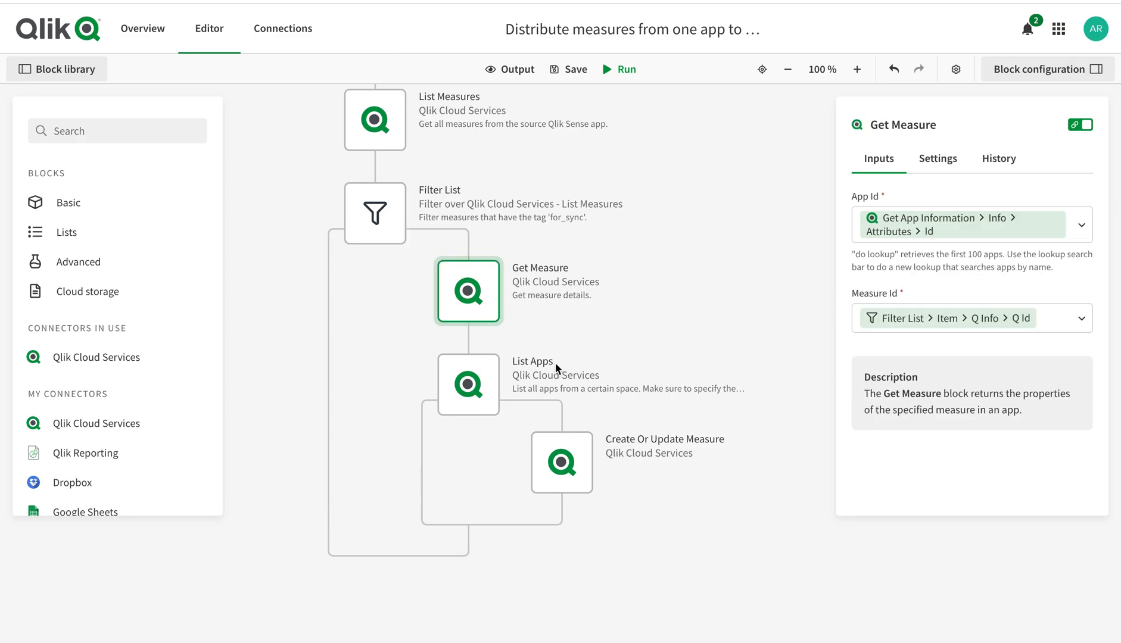
left_click(468, 385)
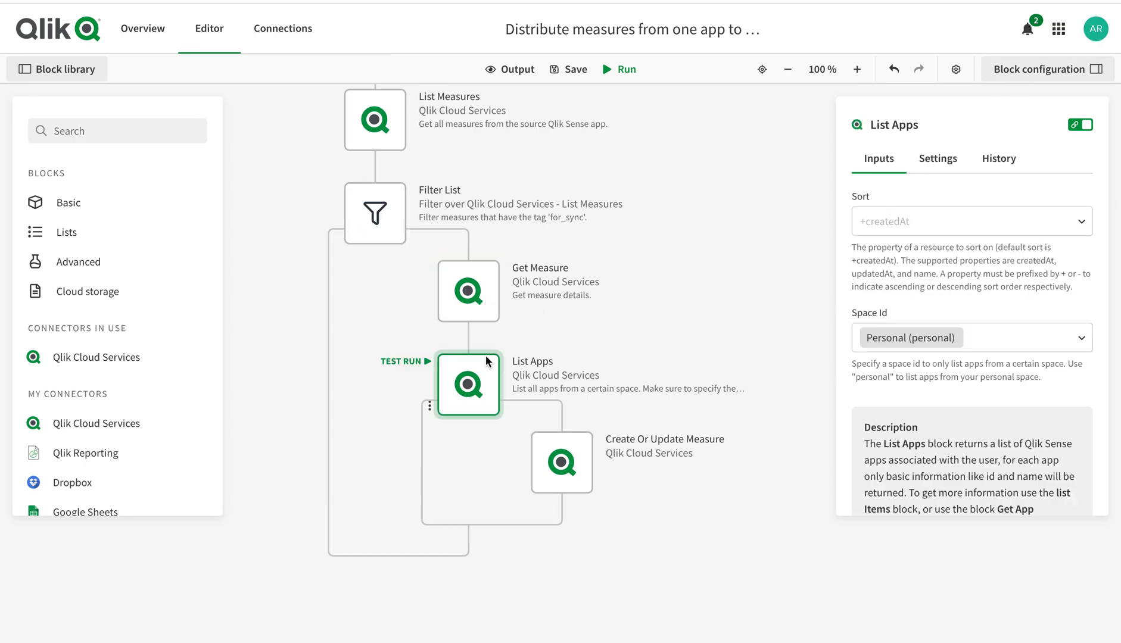
mouse_move(472, 365)
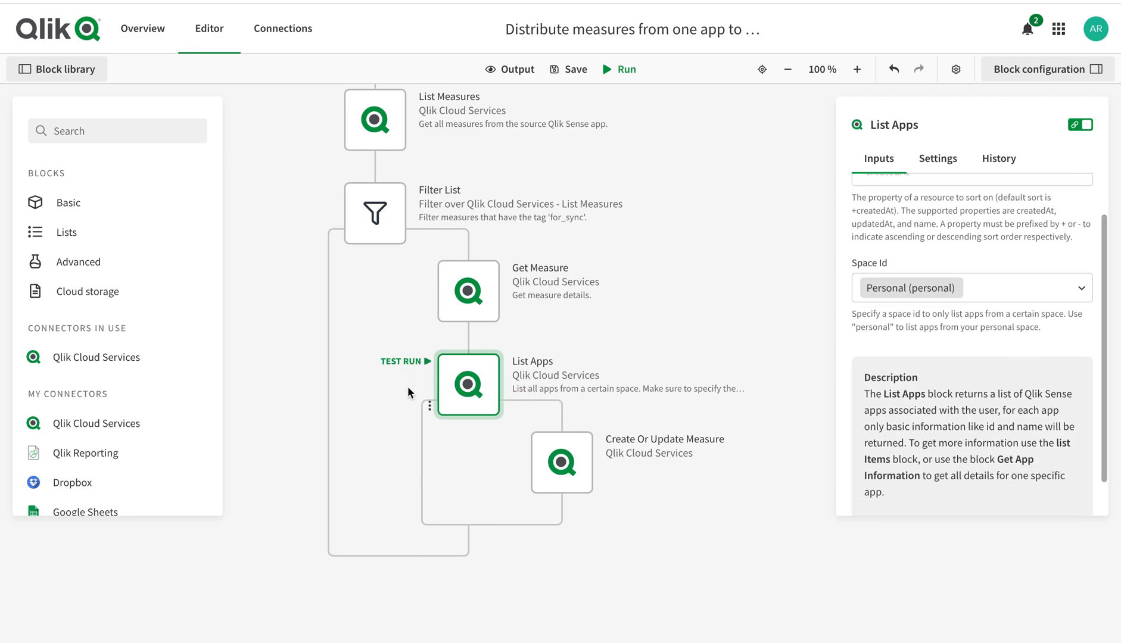
mouse_move(457, 389)
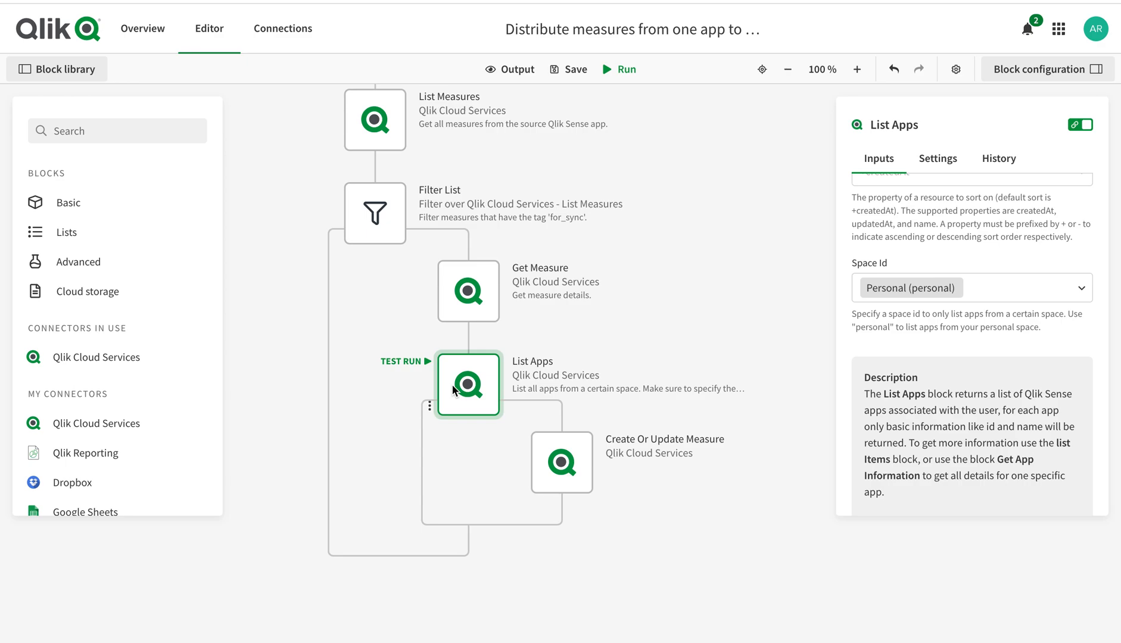
mouse_move(583, 379)
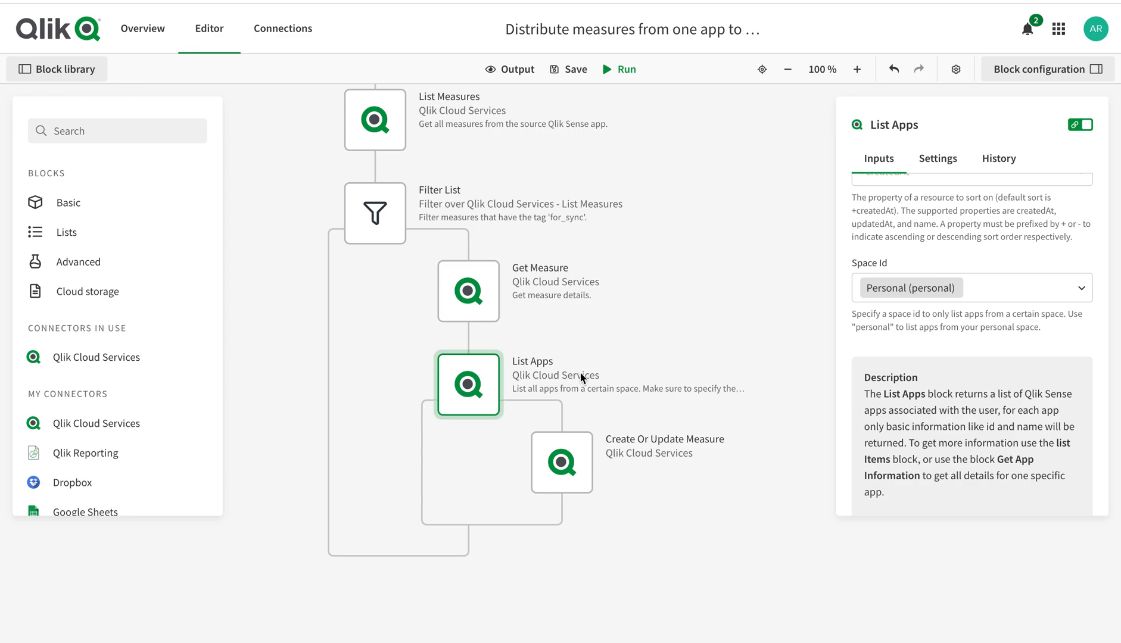
mouse_move(907, 308)
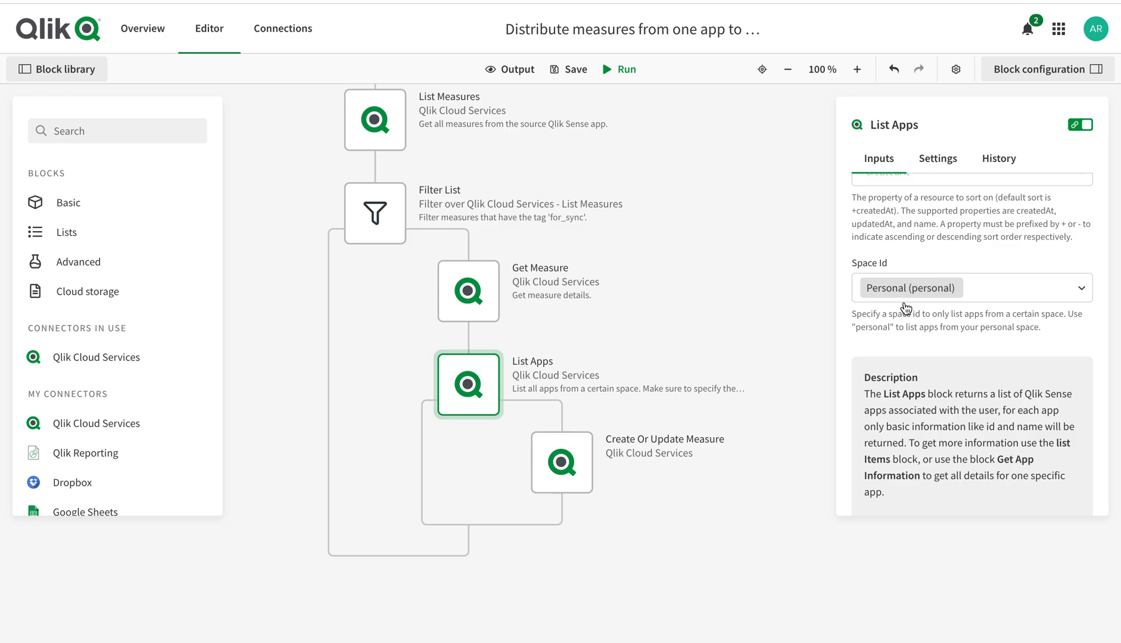
mouse_move(563, 393)
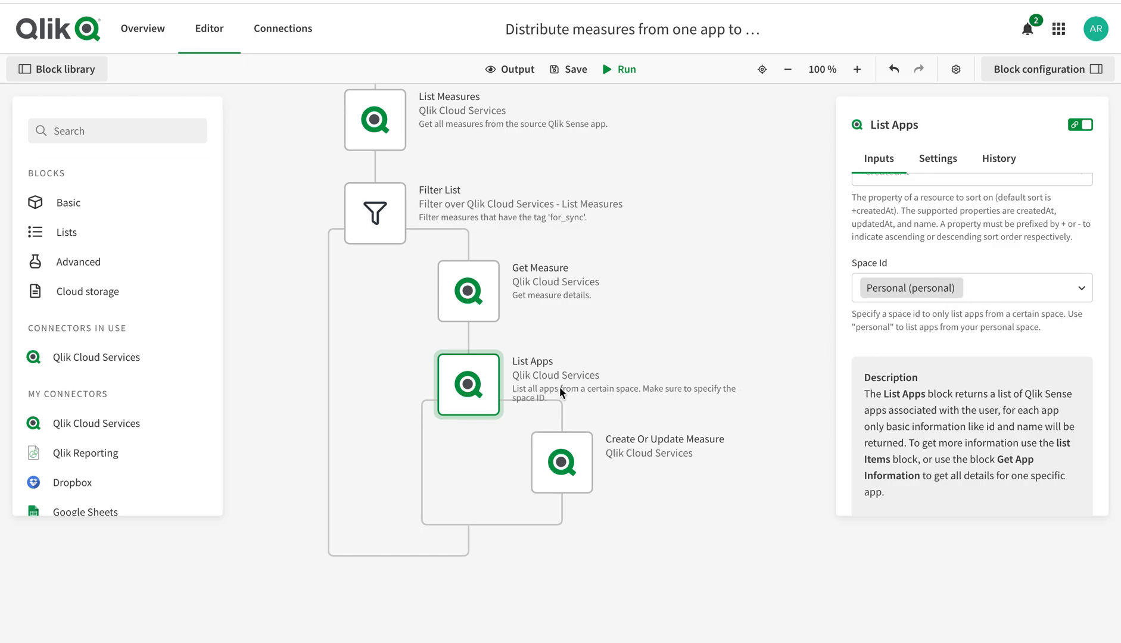
mouse_move(561, 462)
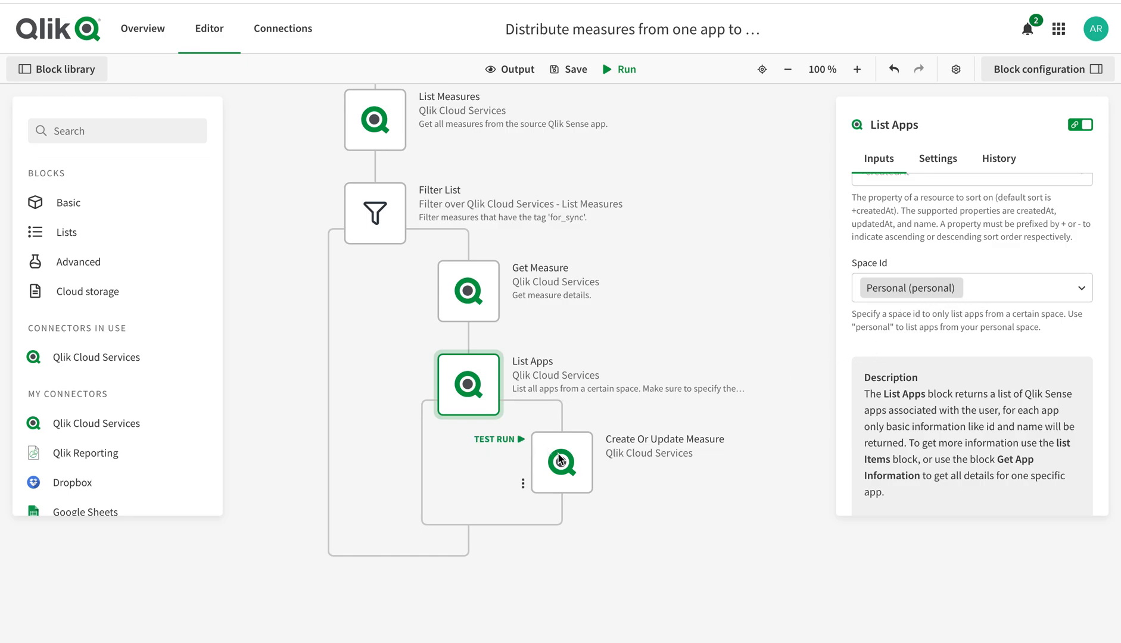
left_click(562, 461)
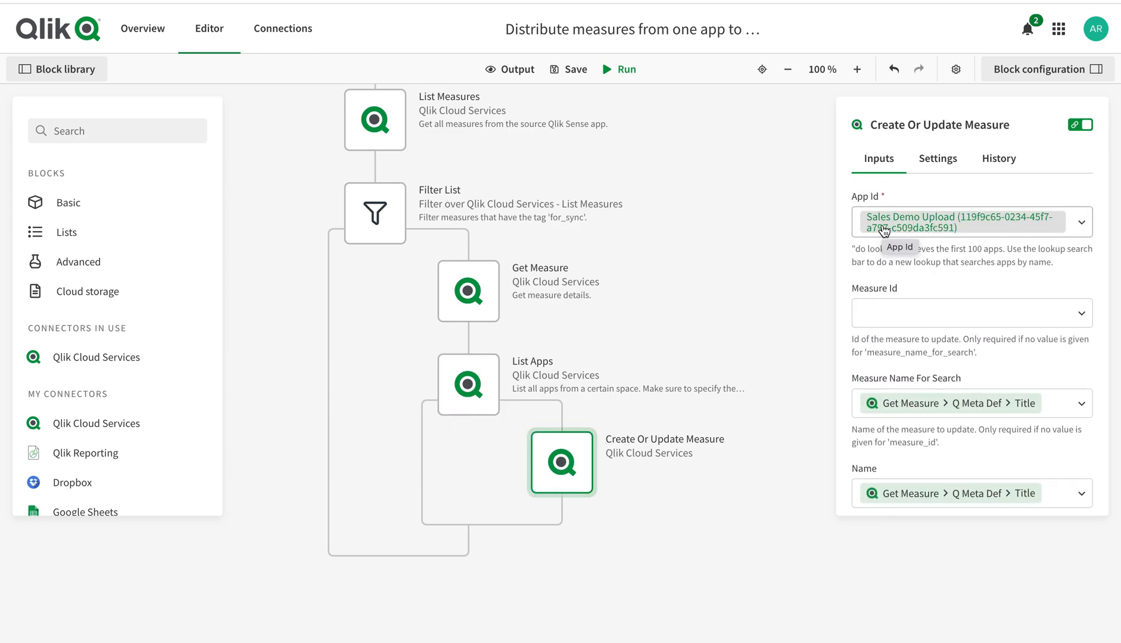
left_click(374, 119)
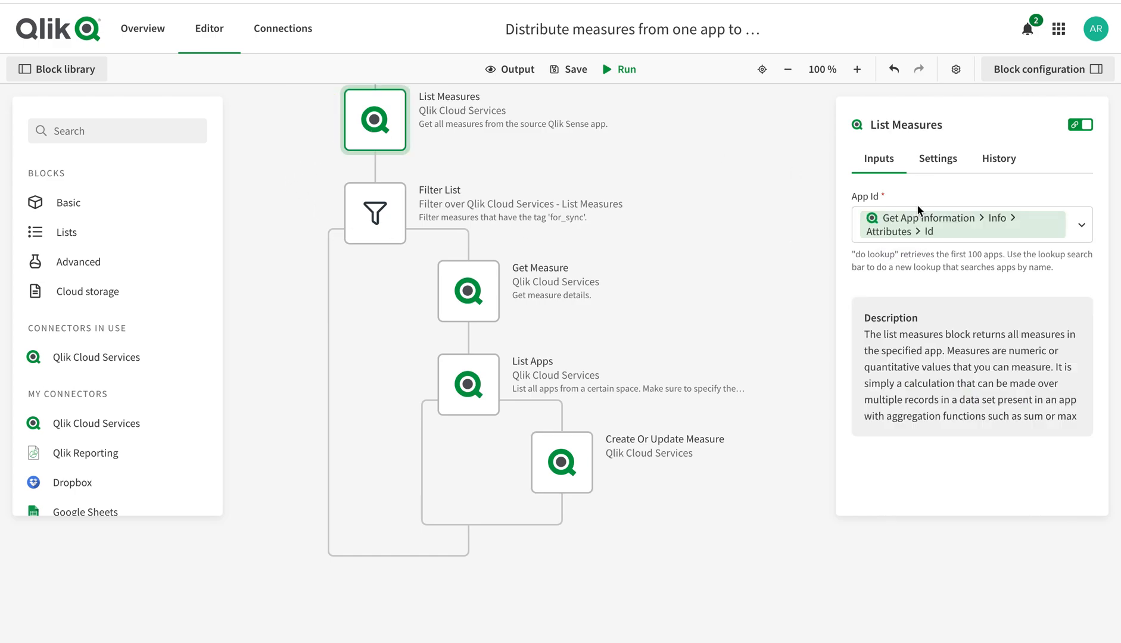
mouse_move(1006, 231)
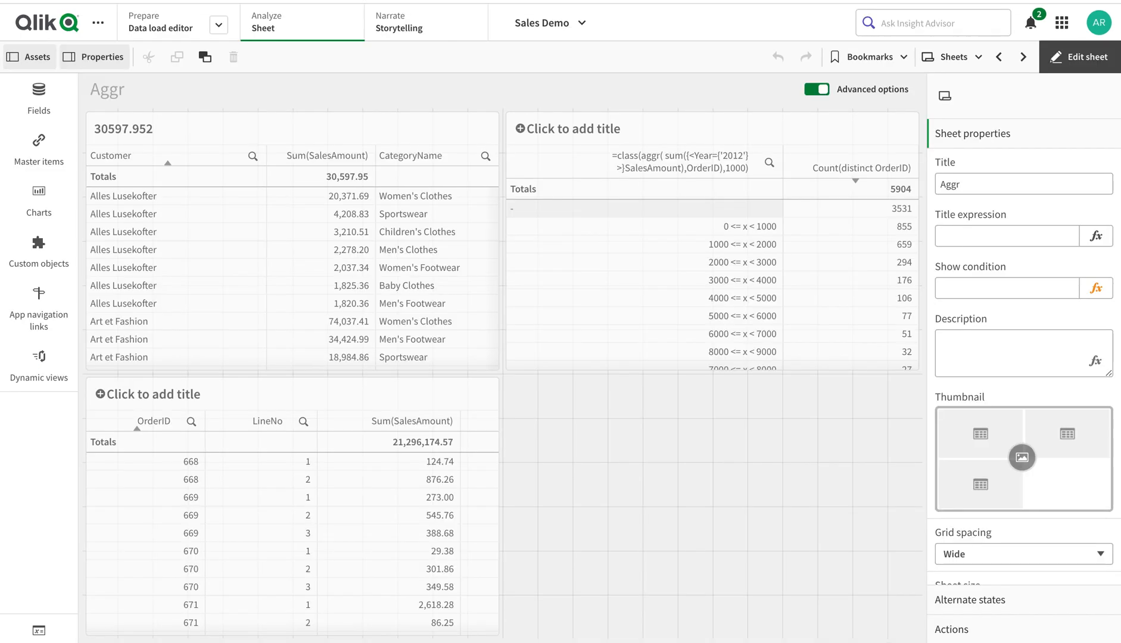
mouse_move(338, 138)
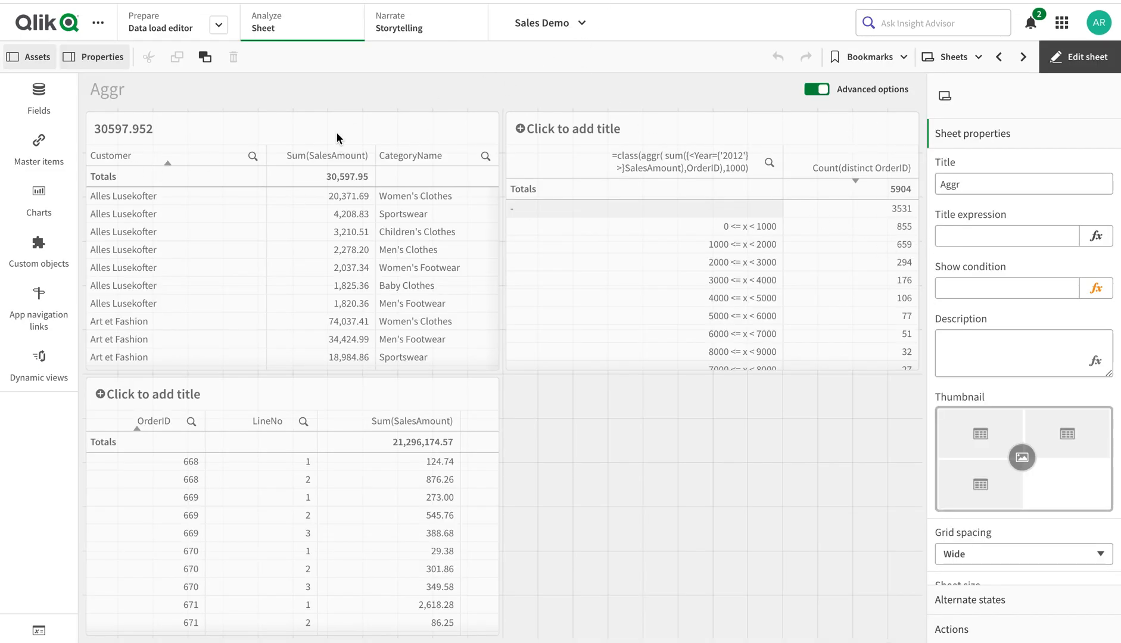
mouse_move(39, 140)
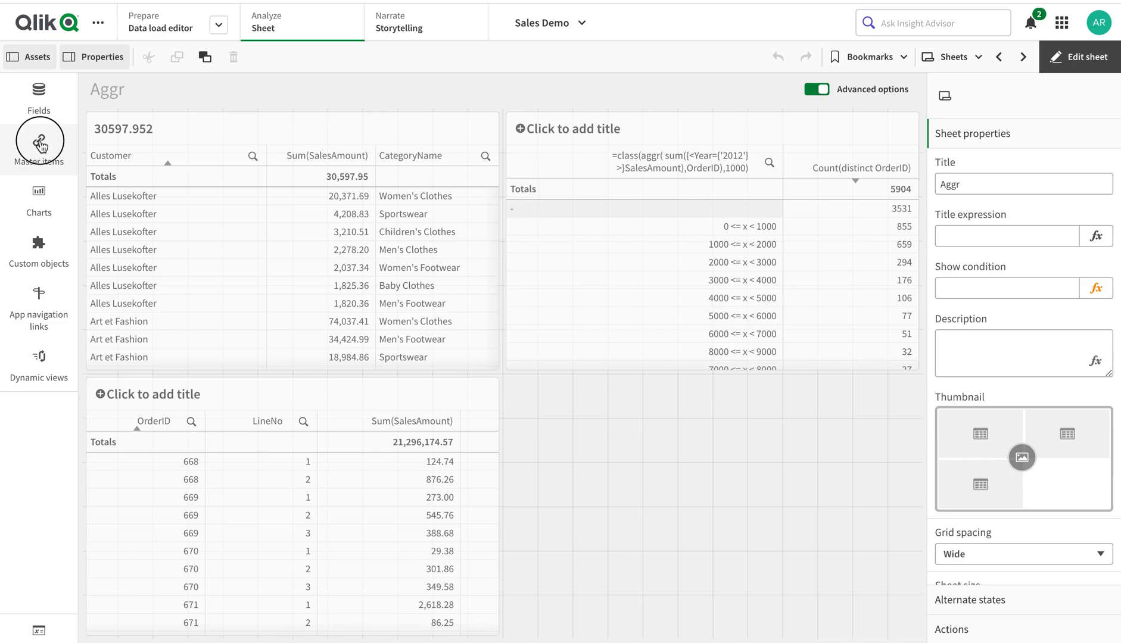
Check COGS tags in Sales Demo and Sales Demo Upload without saving, then switch back
left_click(38, 143)
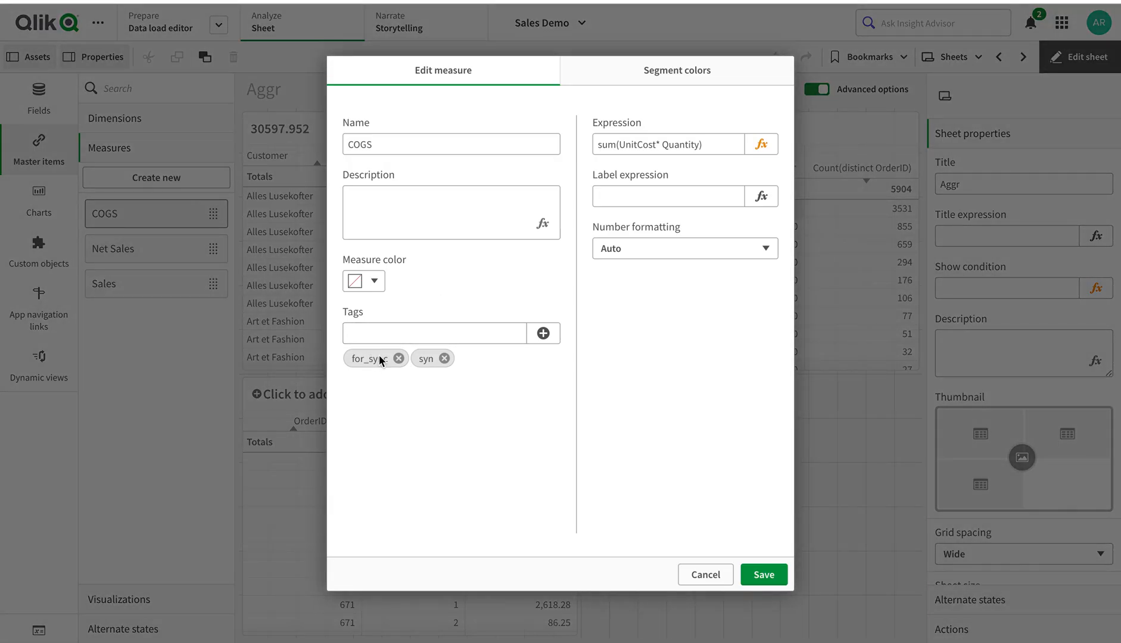
left_click(704, 574)
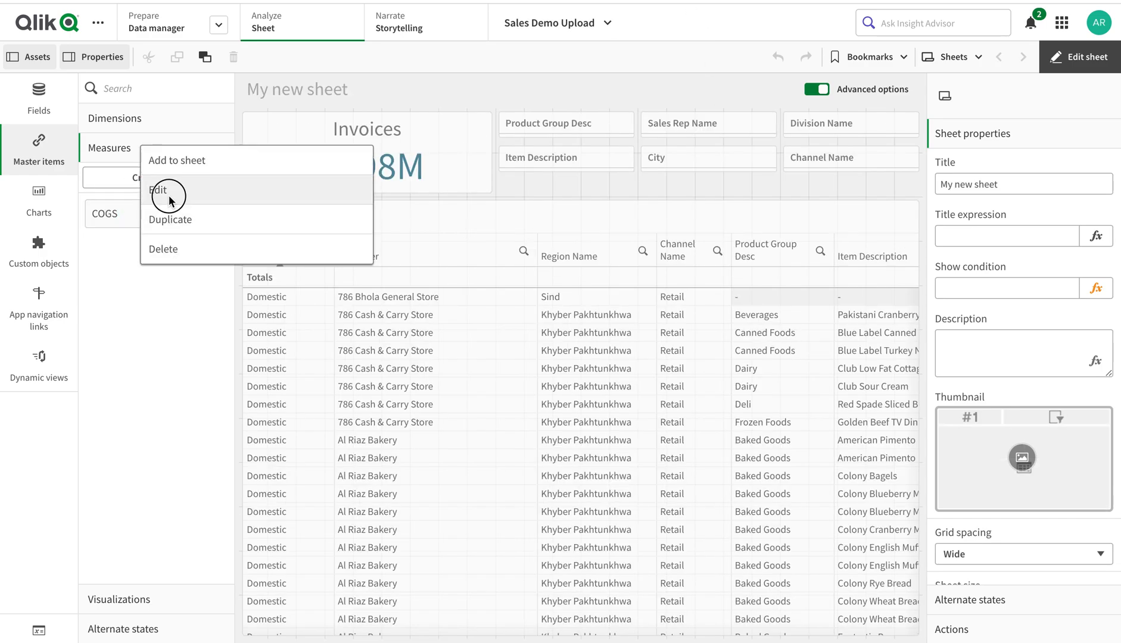
left_click(157, 190)
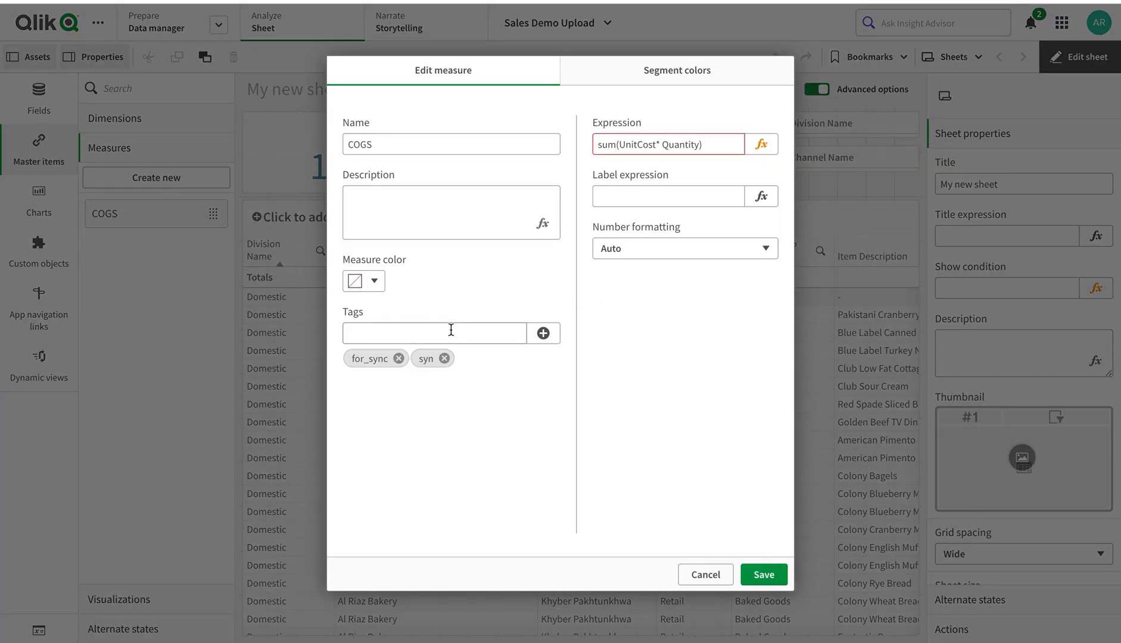
mouse_move(749, 120)
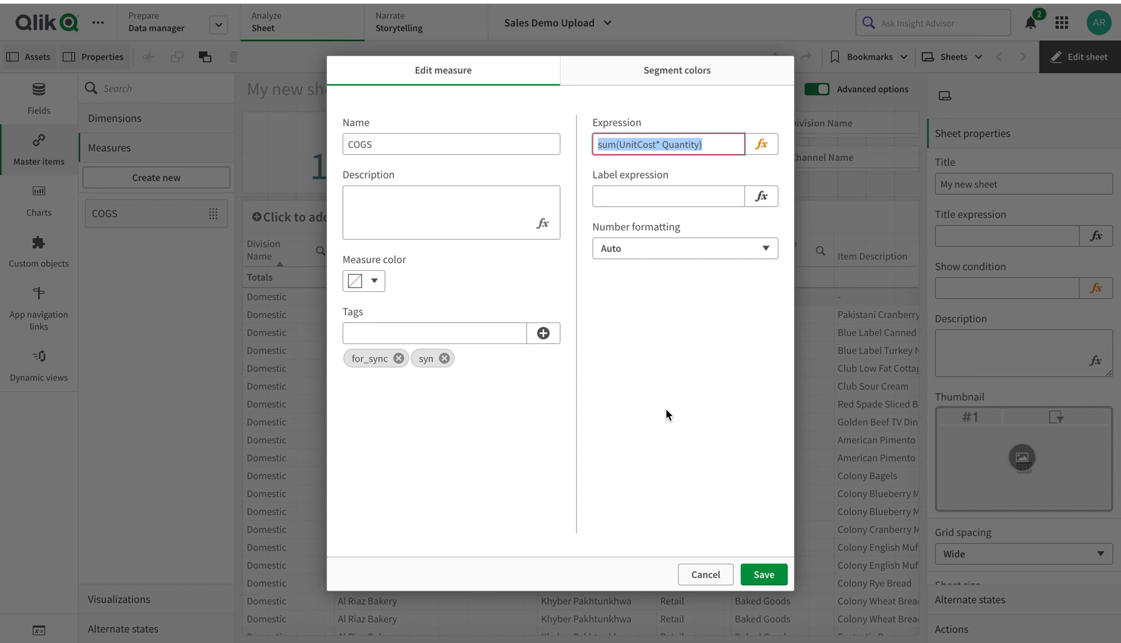
left_click(763, 574)
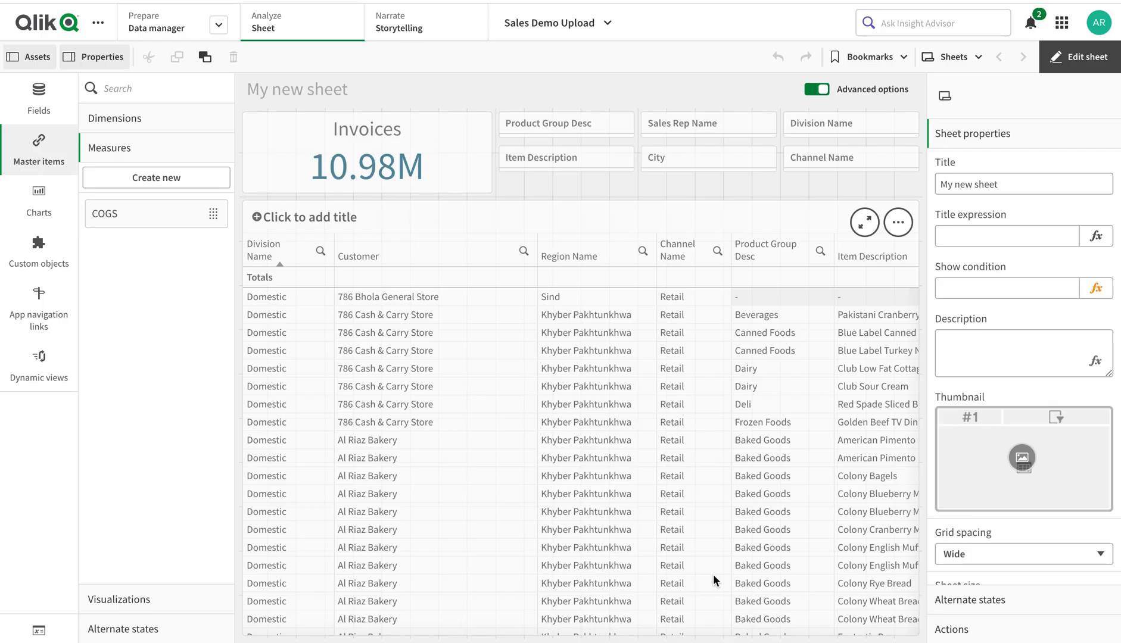
left_click(1022, 57)
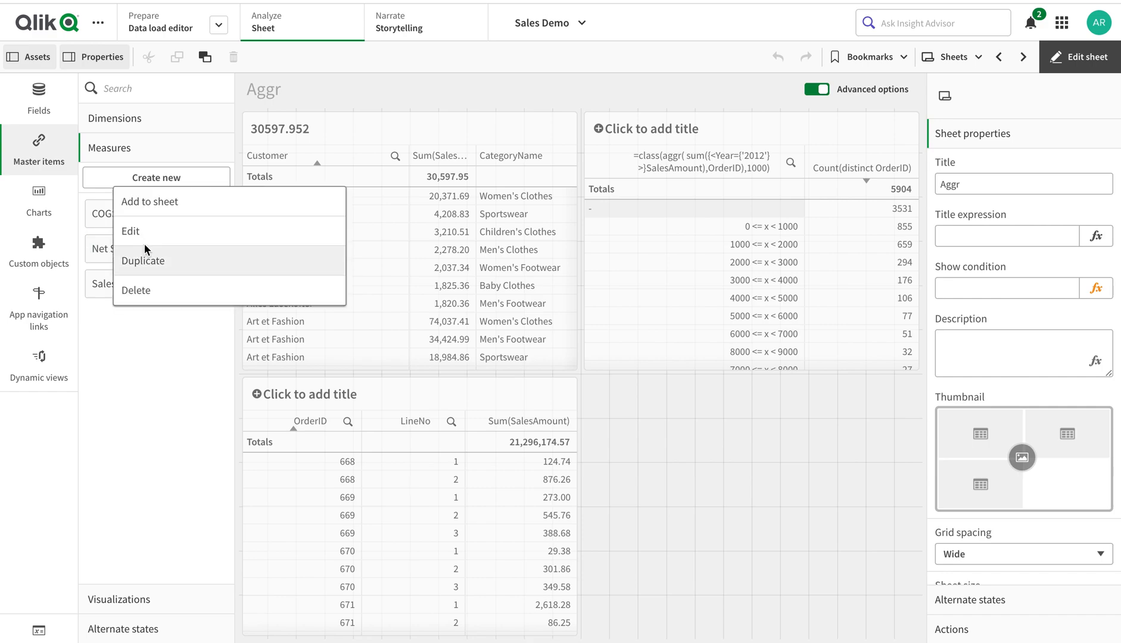
Edit Net Sales in Sales Demo and type the tag 'for_sync'
left_click(130, 231)
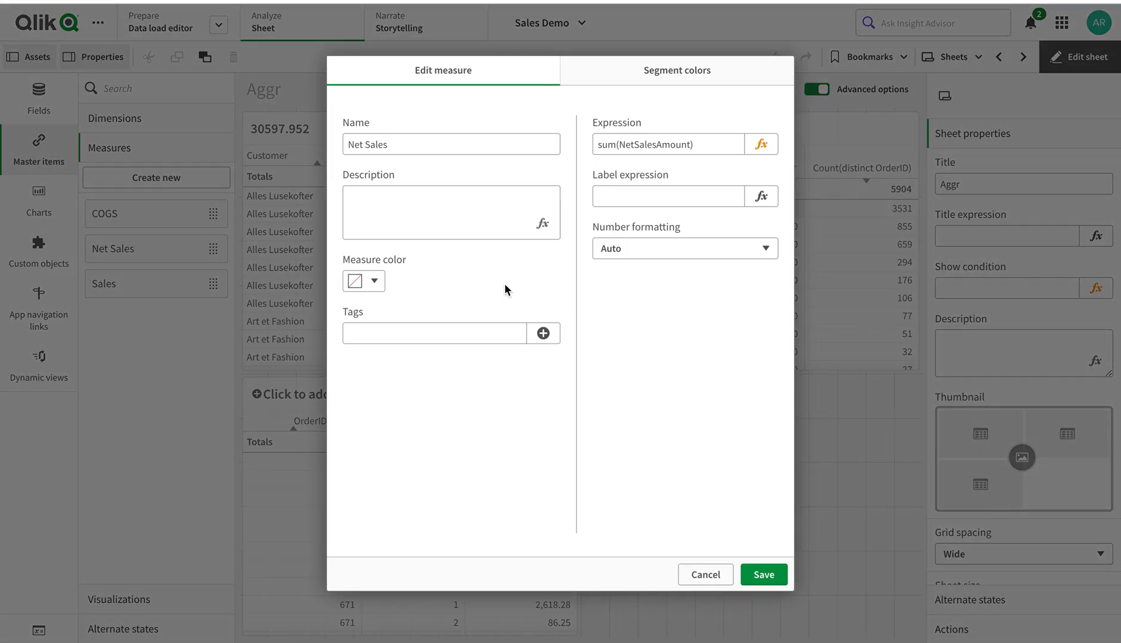
left_click(435, 333)
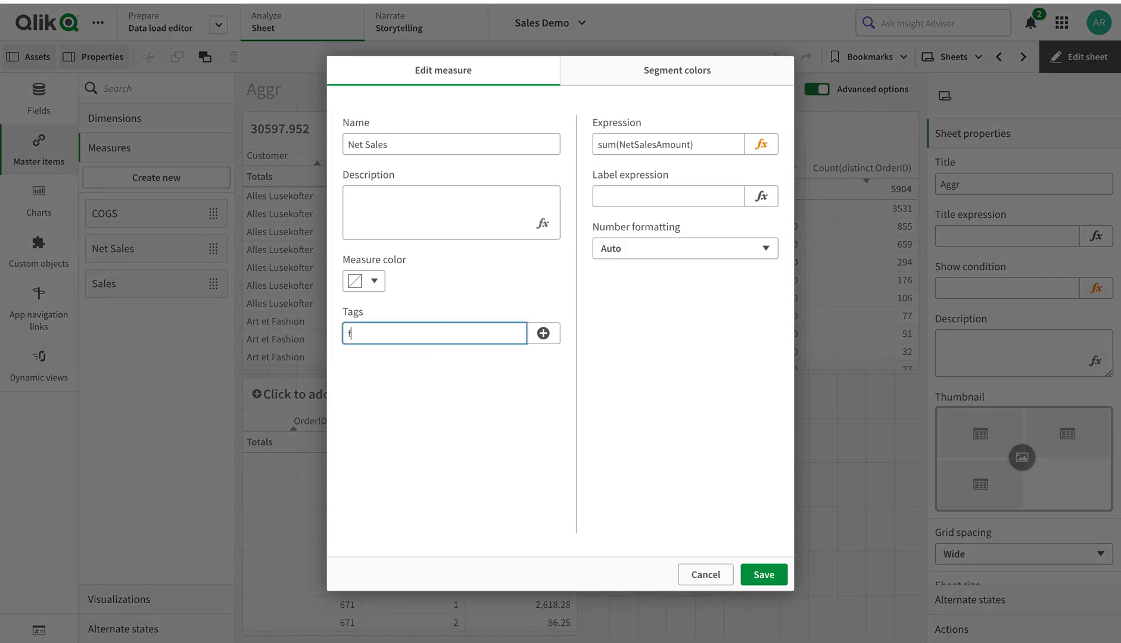
type("for_sy")
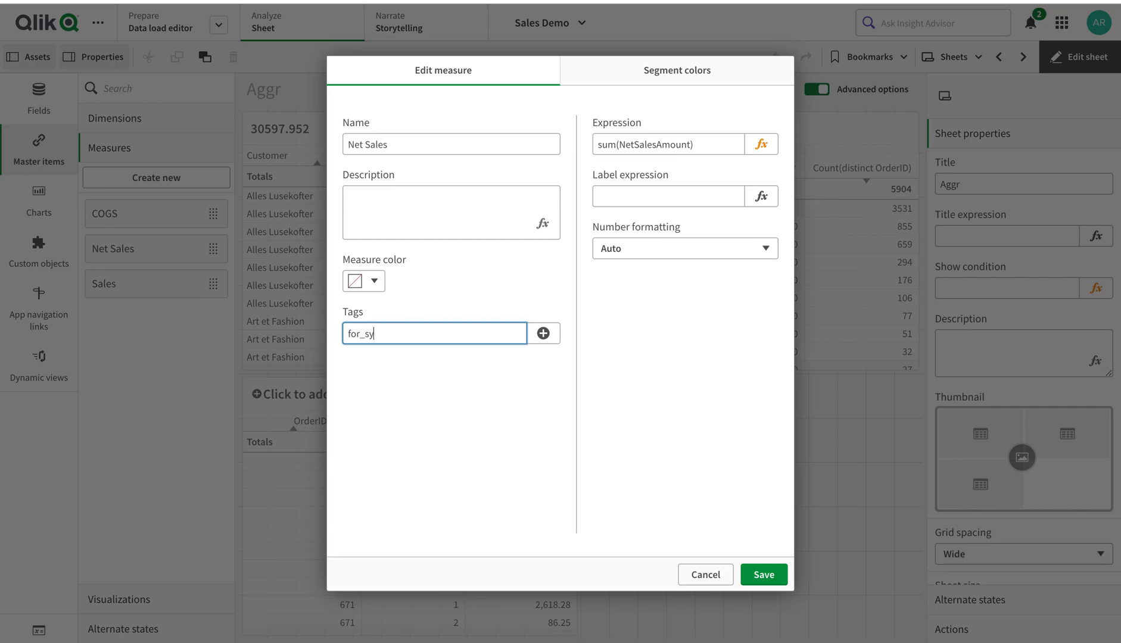
type("nc")
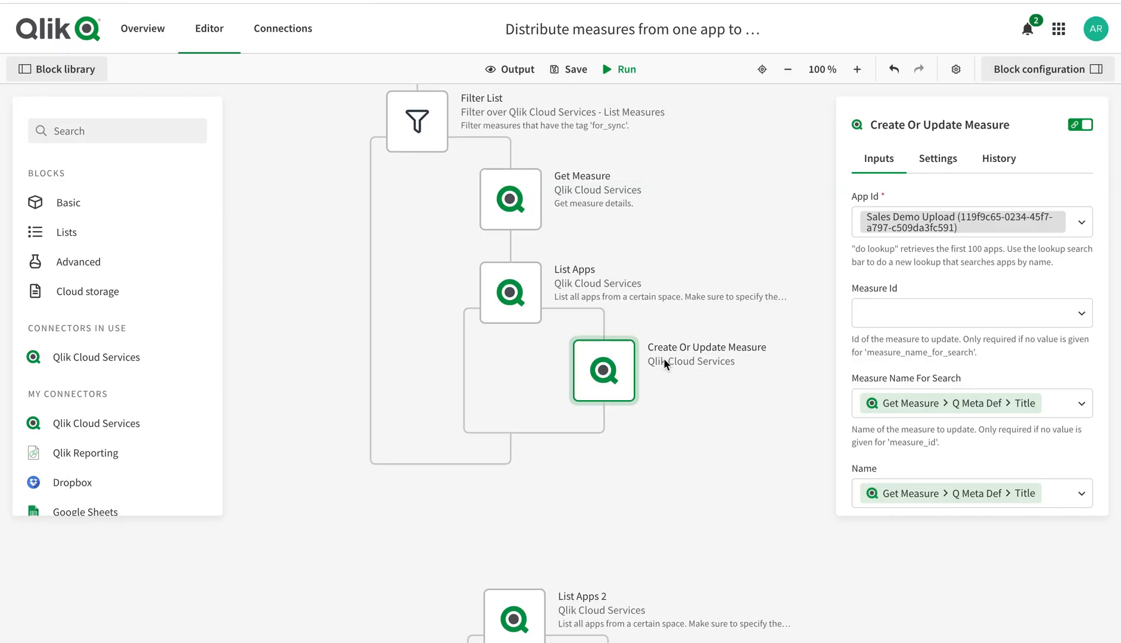
Review the deletion branch and List Apps 2 block, then view Get App Information's Sales Demo app
scroll("down", 3)
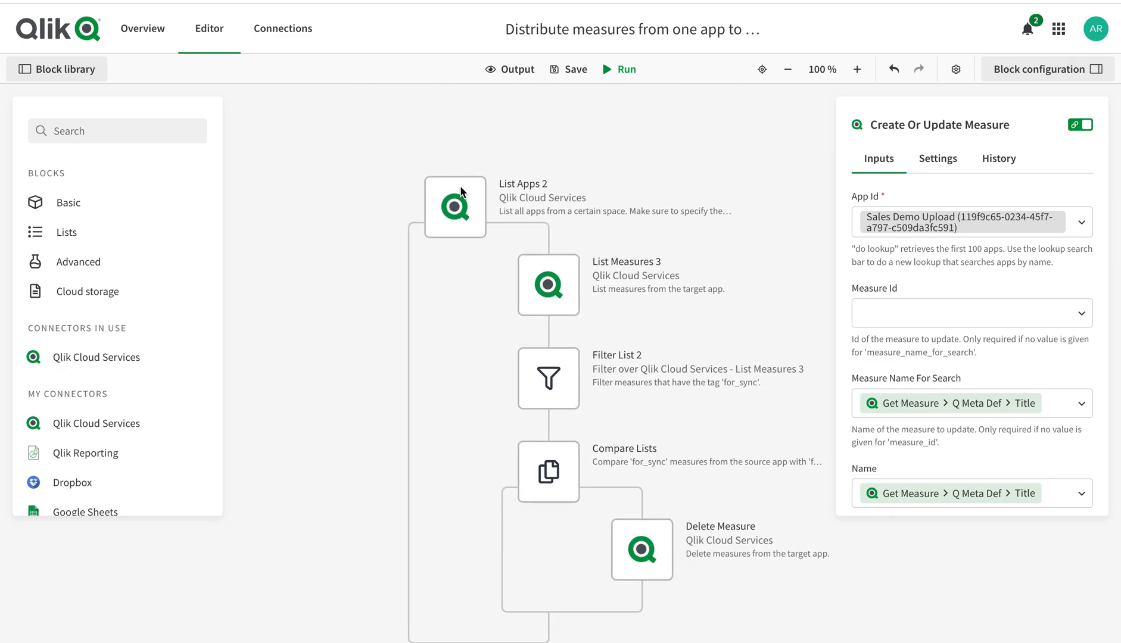
mouse_move(525, 278)
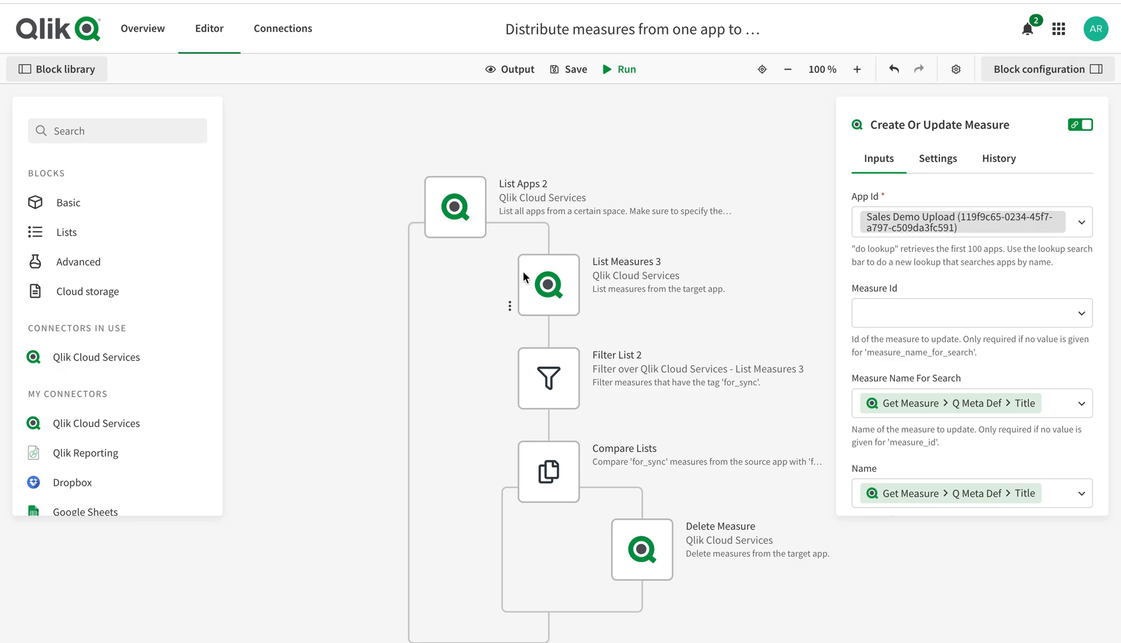
mouse_move(629, 531)
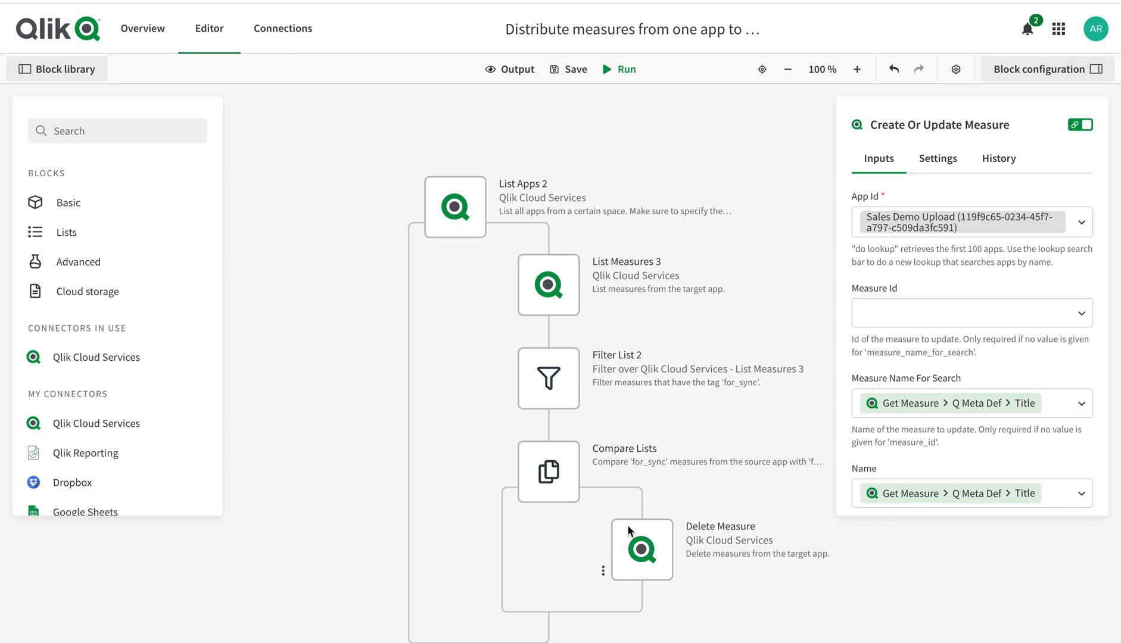
mouse_move(461, 282)
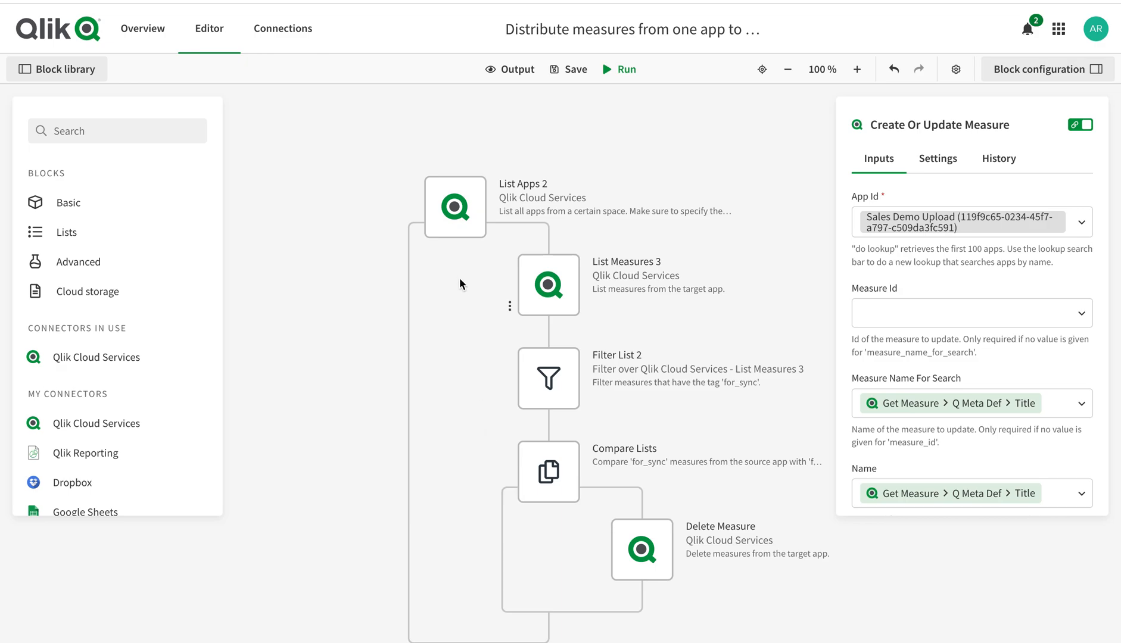
mouse_move(456, 225)
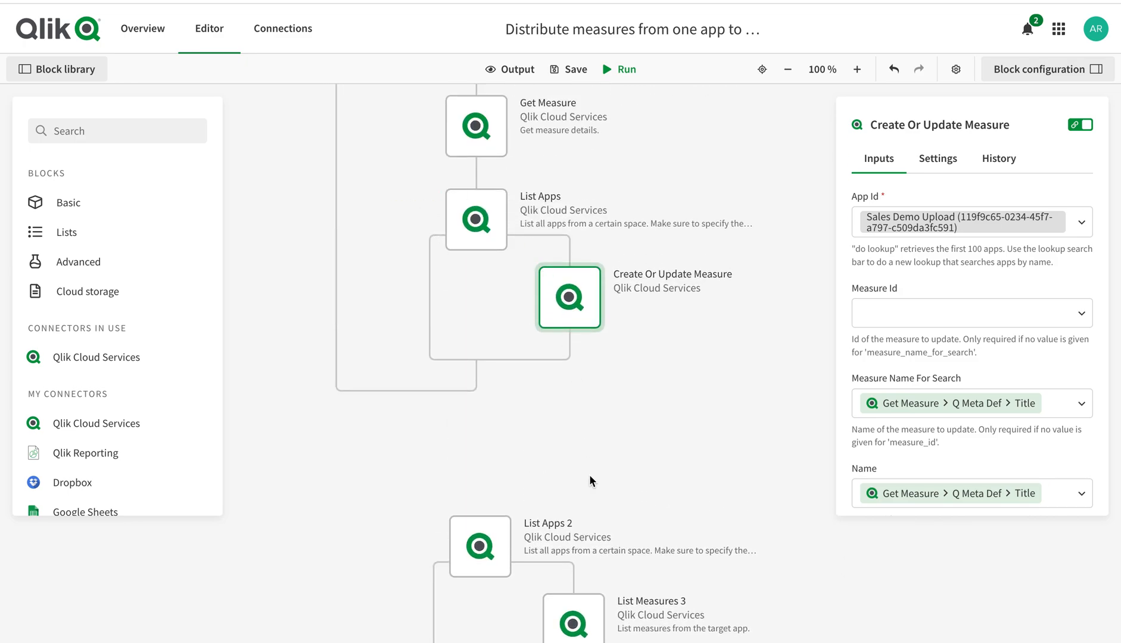
scroll("down", 3)
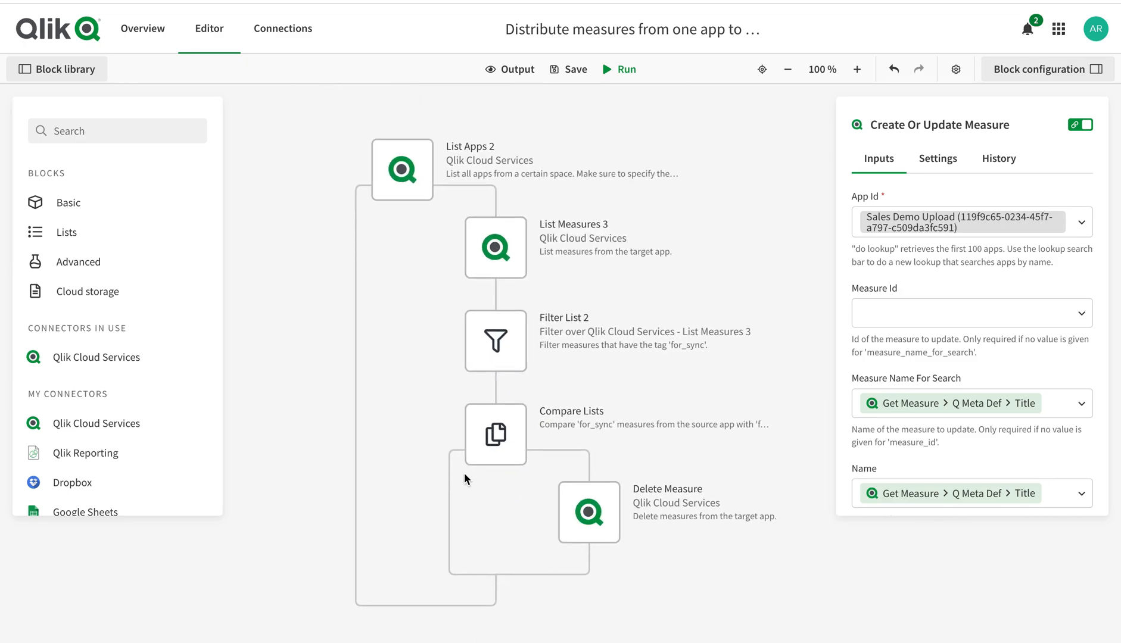
left_click(400, 169)
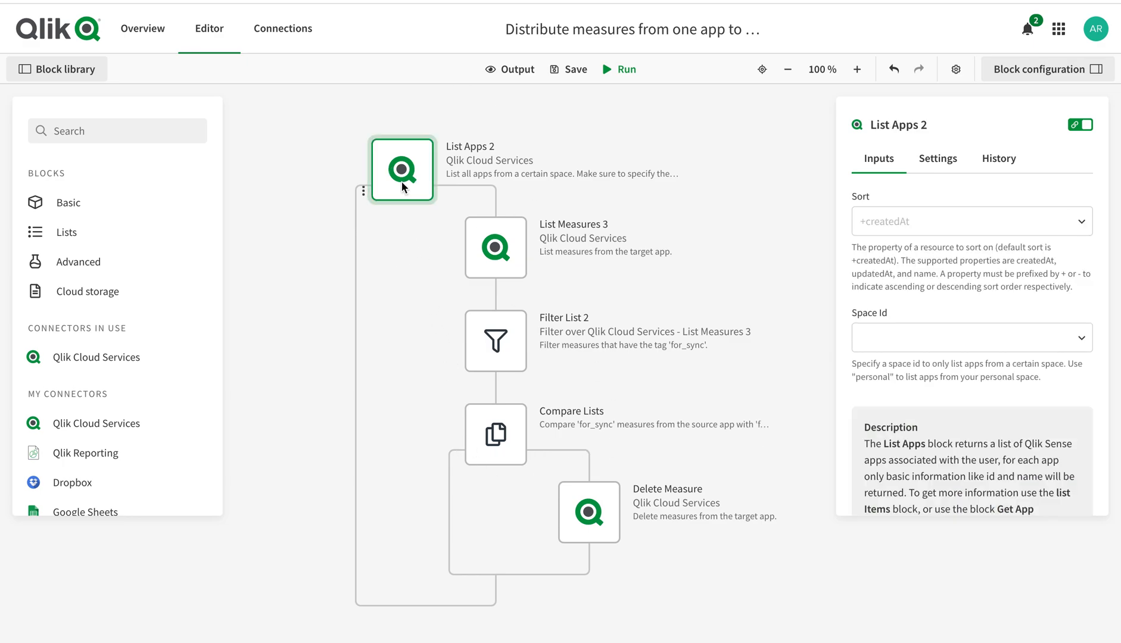
left_click(495, 248)
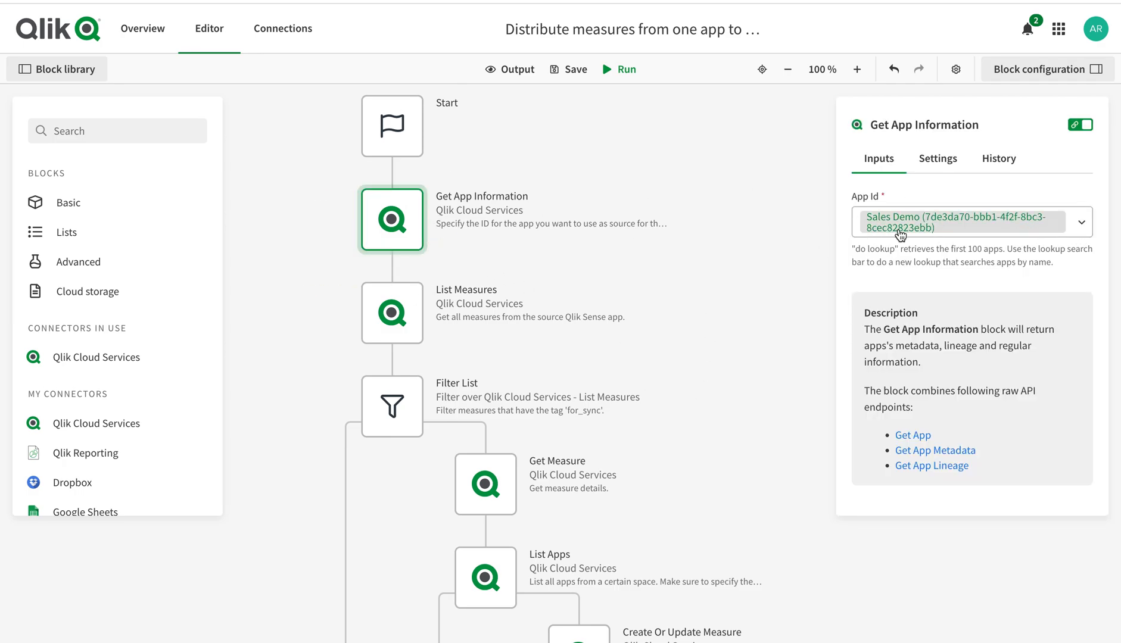
View Create Or Update Measure settings, then check Net Sales tags in Sales Demo and cancel
scroll("down", 3)
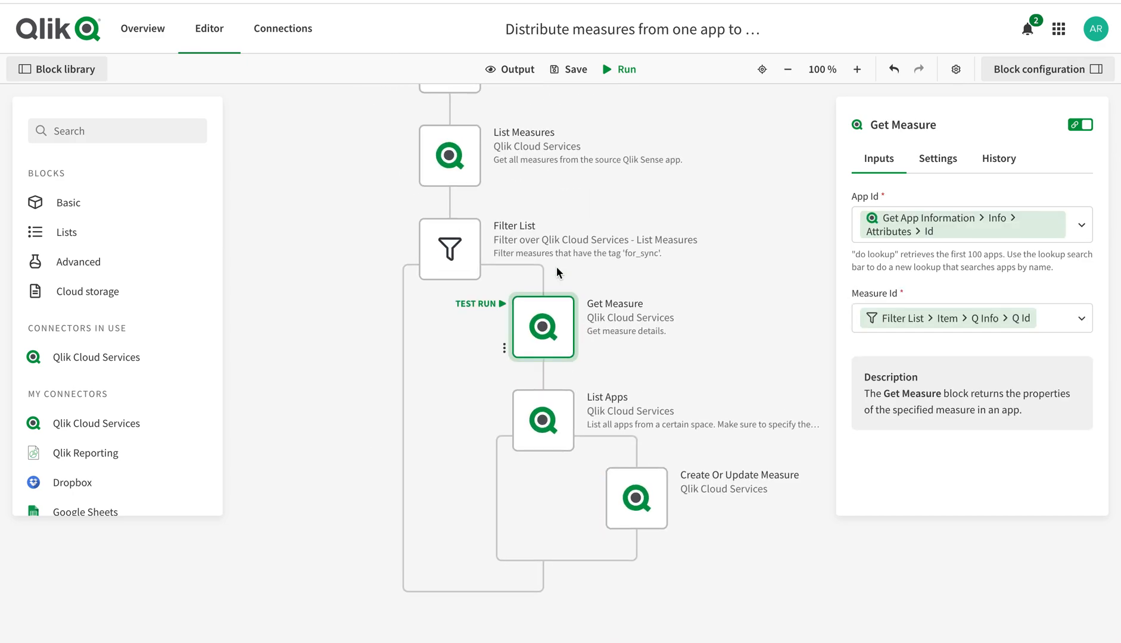
mouse_move(569, 390)
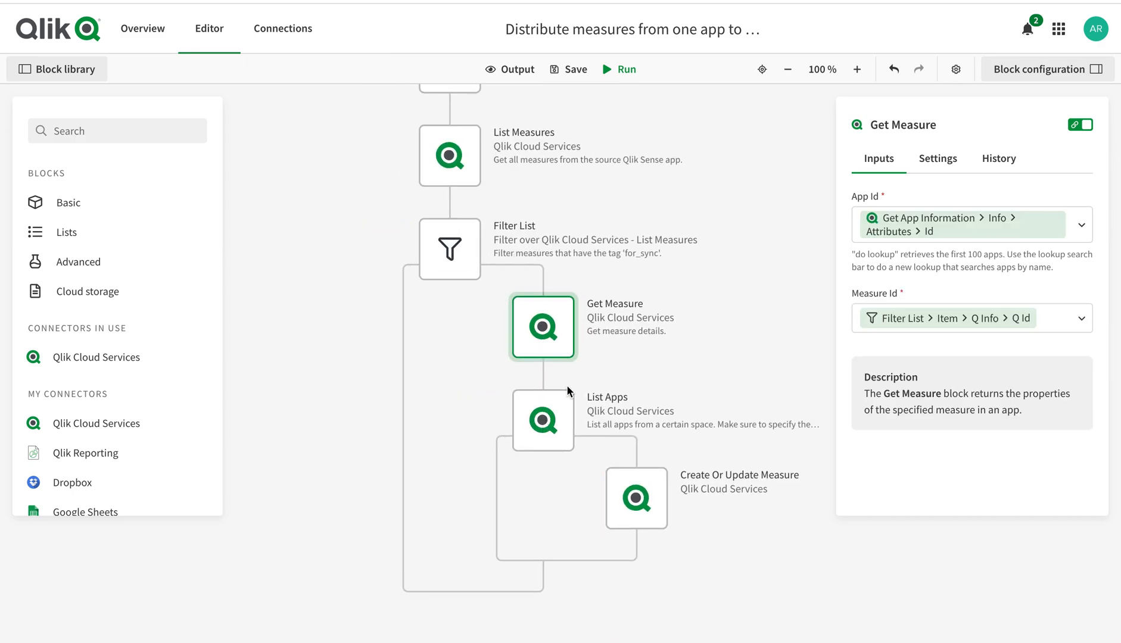
left_click(636, 498)
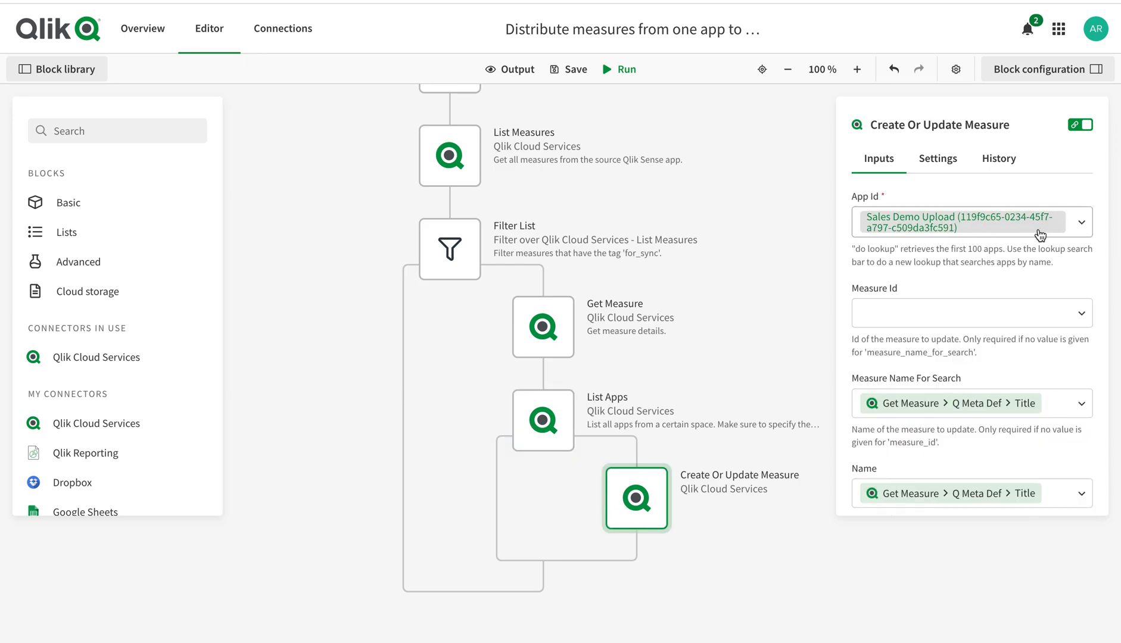
mouse_move(1038, 235)
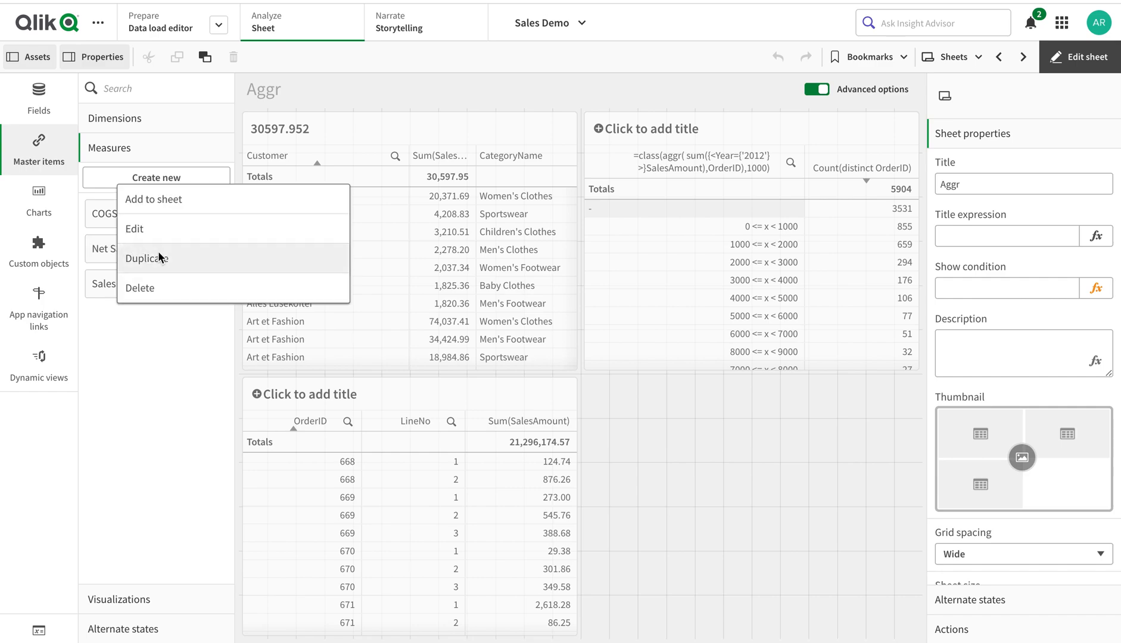
left_click(133, 229)
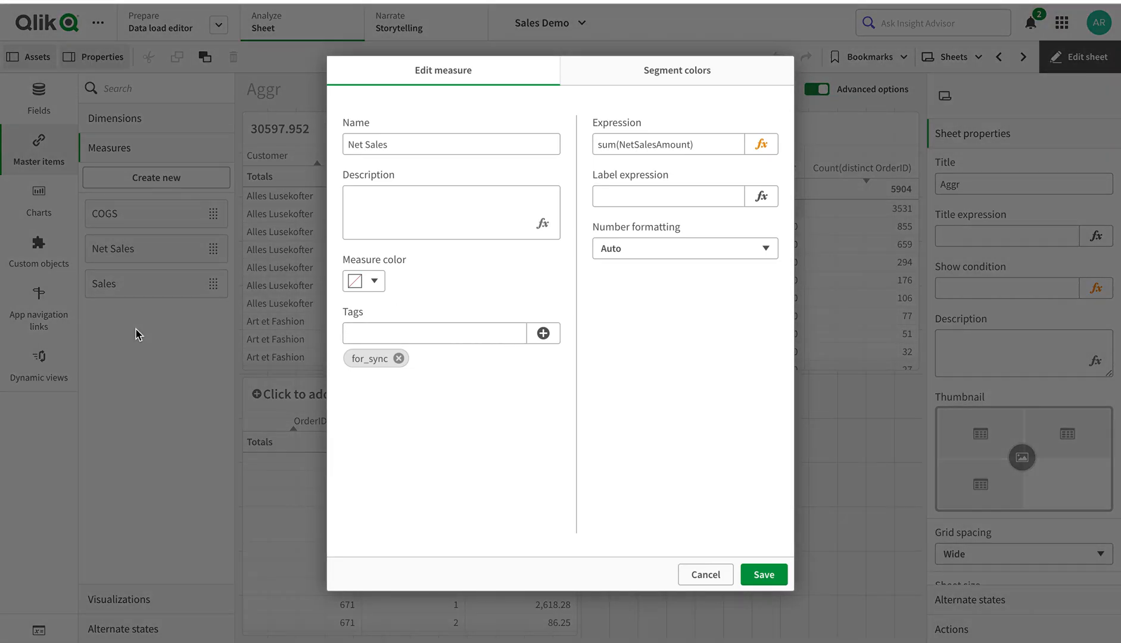
left_click(704, 575)
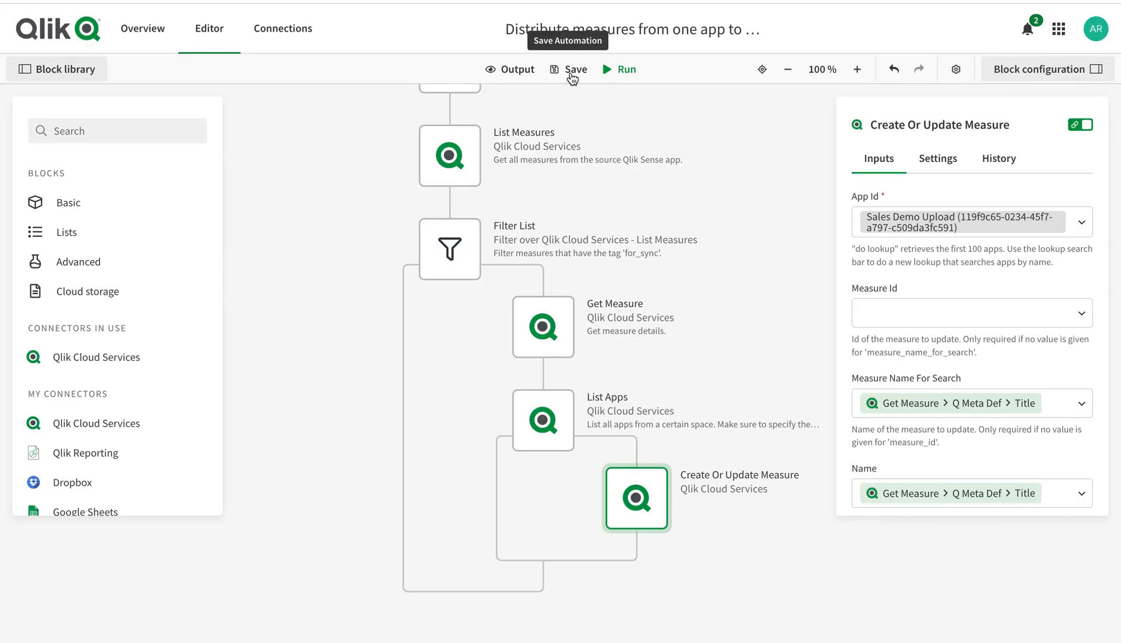
Save the automation from the editor toolbar
left_click(575, 69)
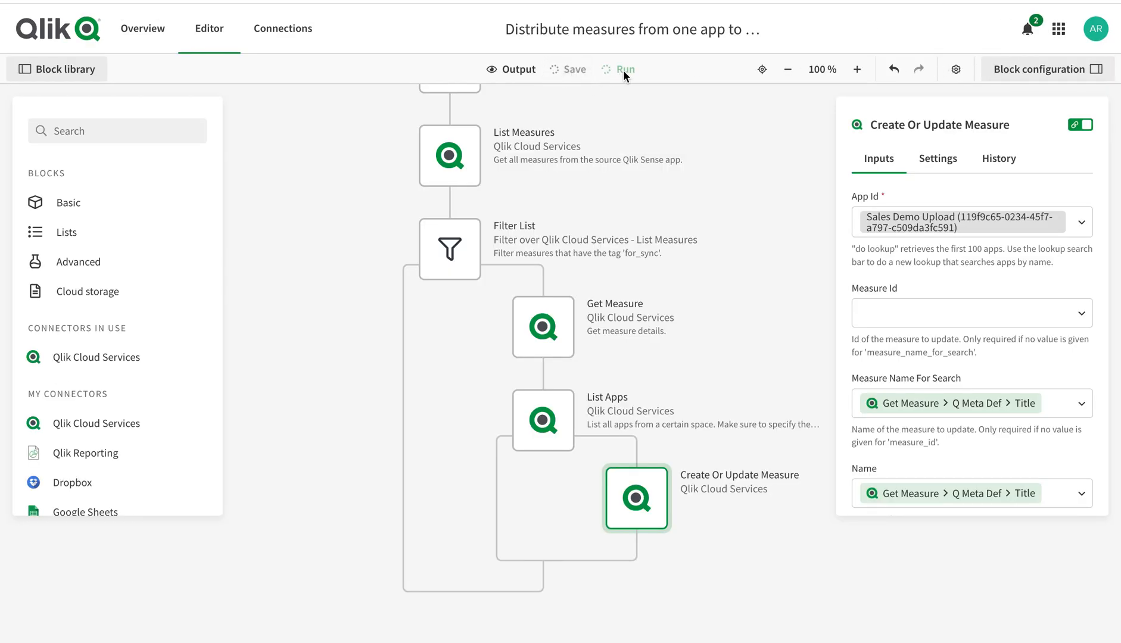
left_click(575, 69)
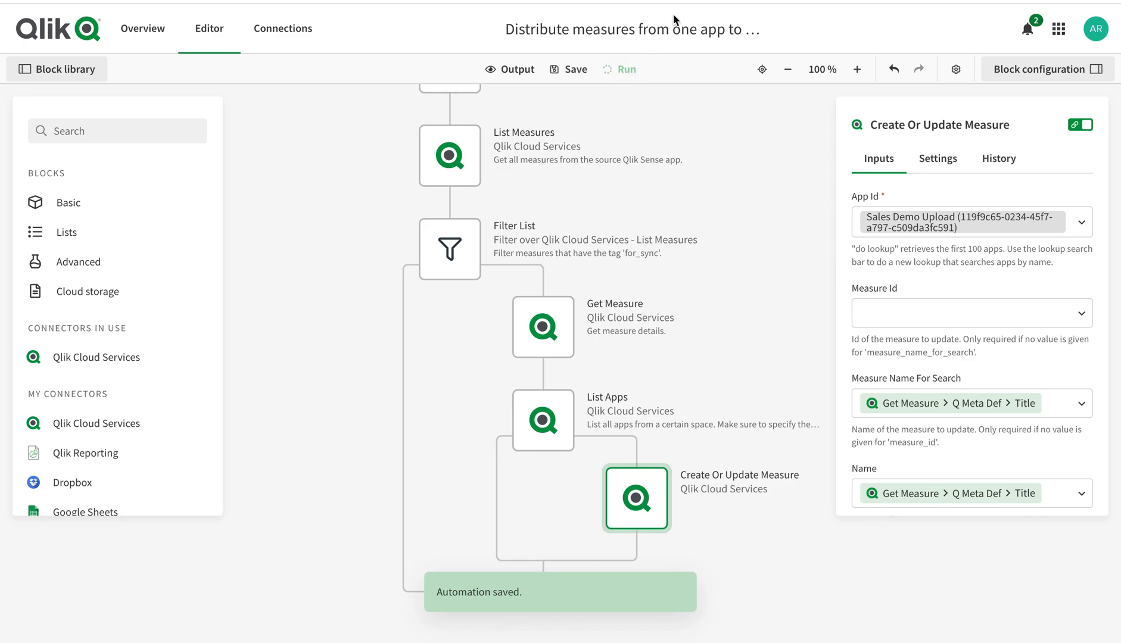
left_click(626, 68)
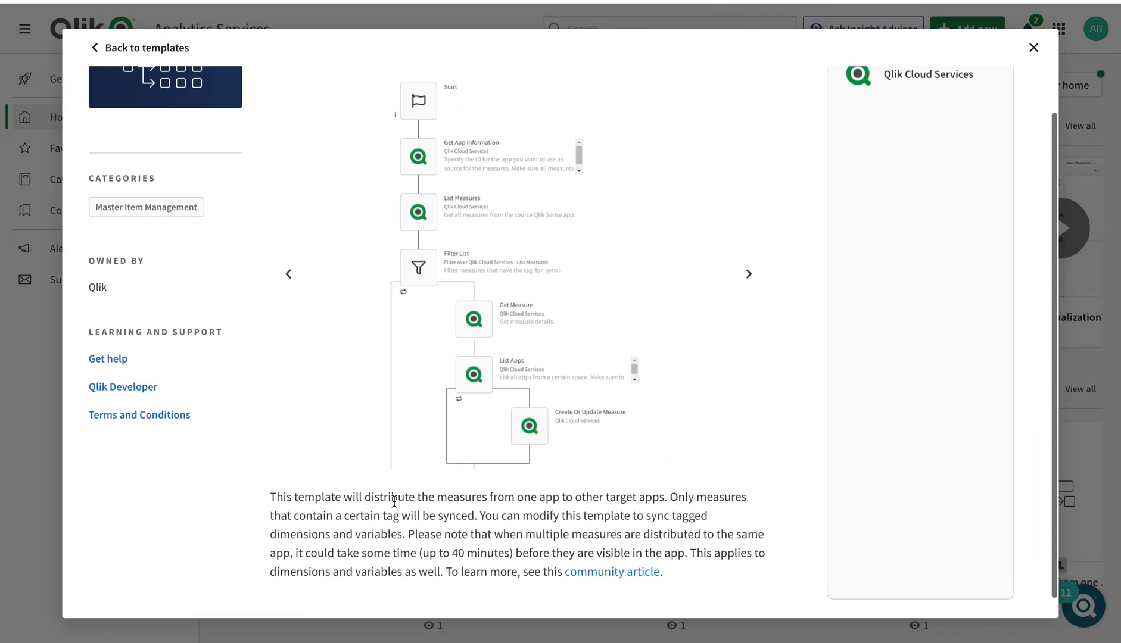
mouse_move(353, 564)
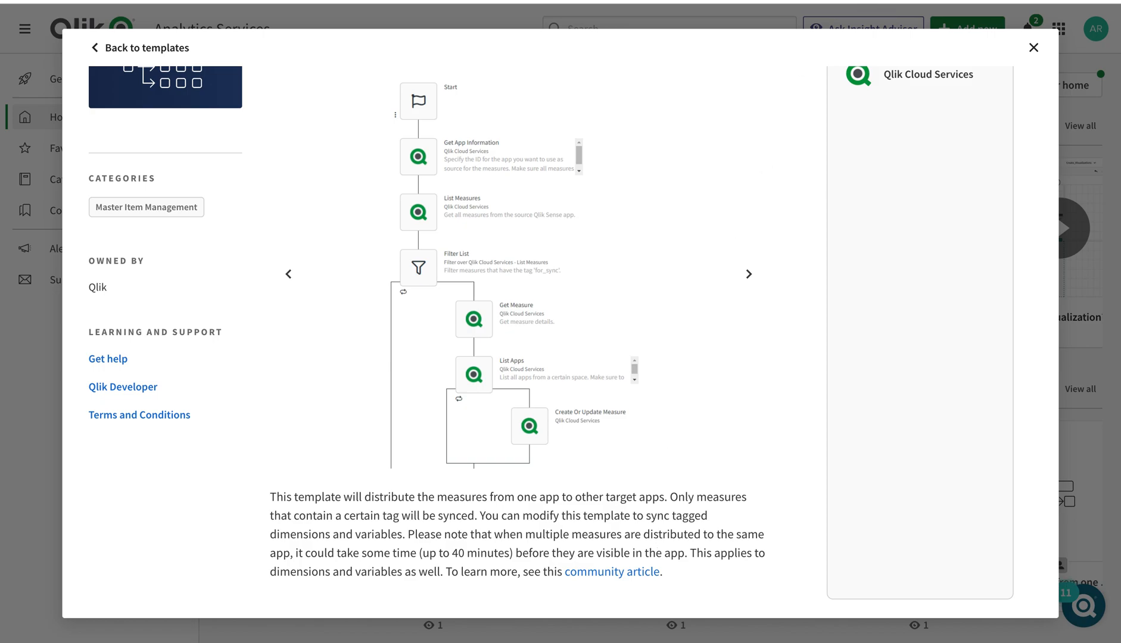
Close the template preview and open Sales Demo Upload, showing only COGS in master measures
left_click(1033, 47)
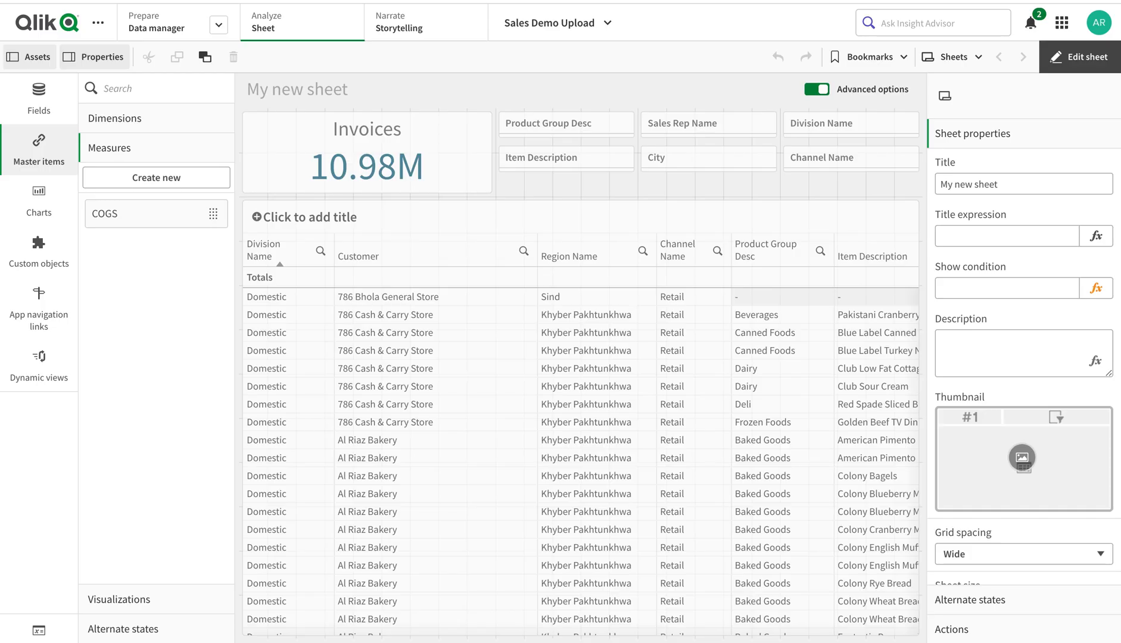
mouse_move(108, 234)
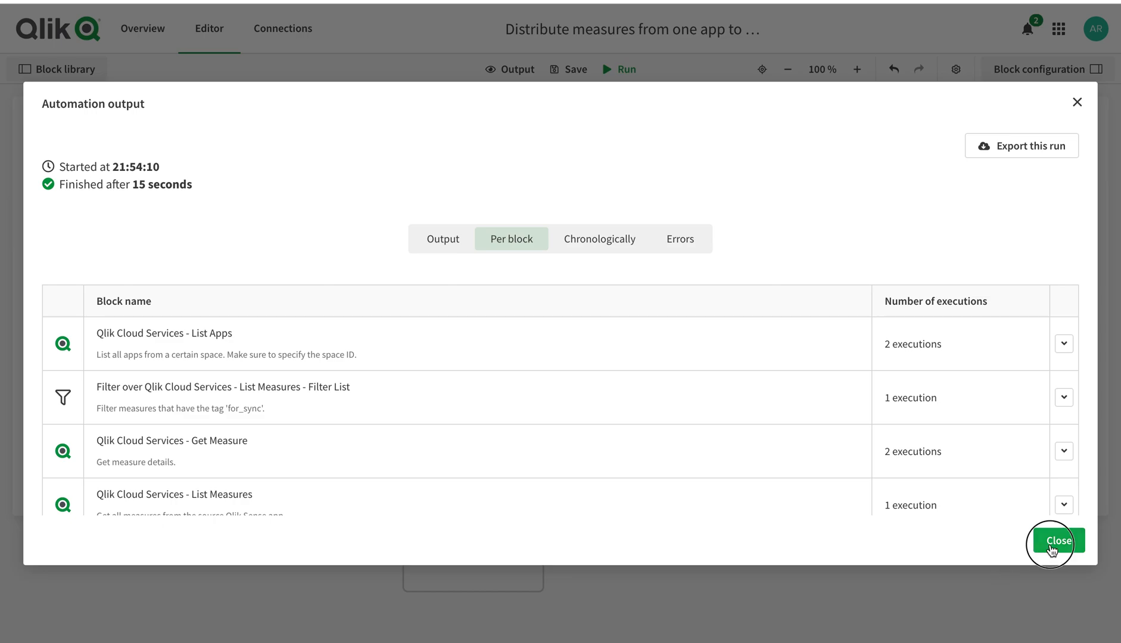
Dismiss the Automation output dialog to get back to the Sales Demo Upload sheet
left_click(1058, 540)
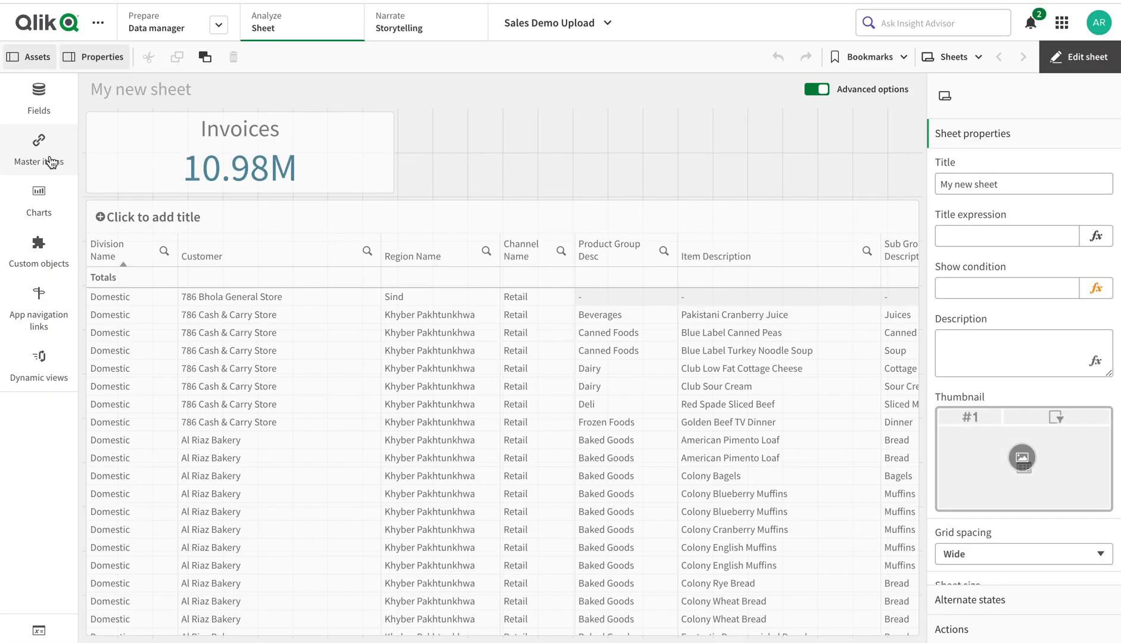
Show Sales Demo Upload's master measures, which still list only COGS
left_click(39, 148)
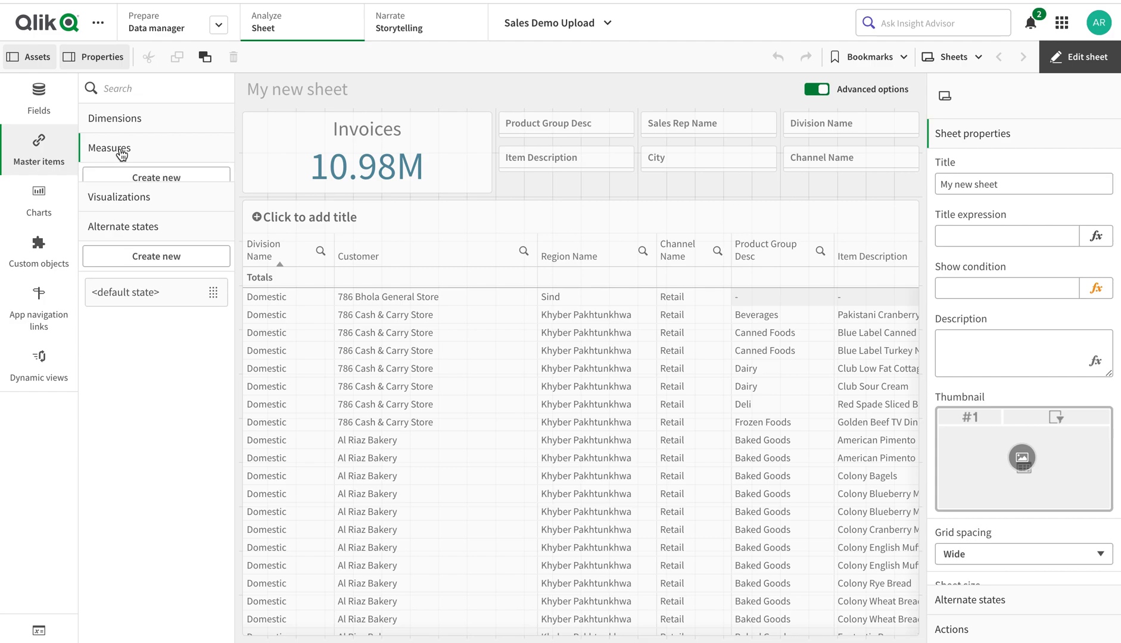
left_click(108, 147)
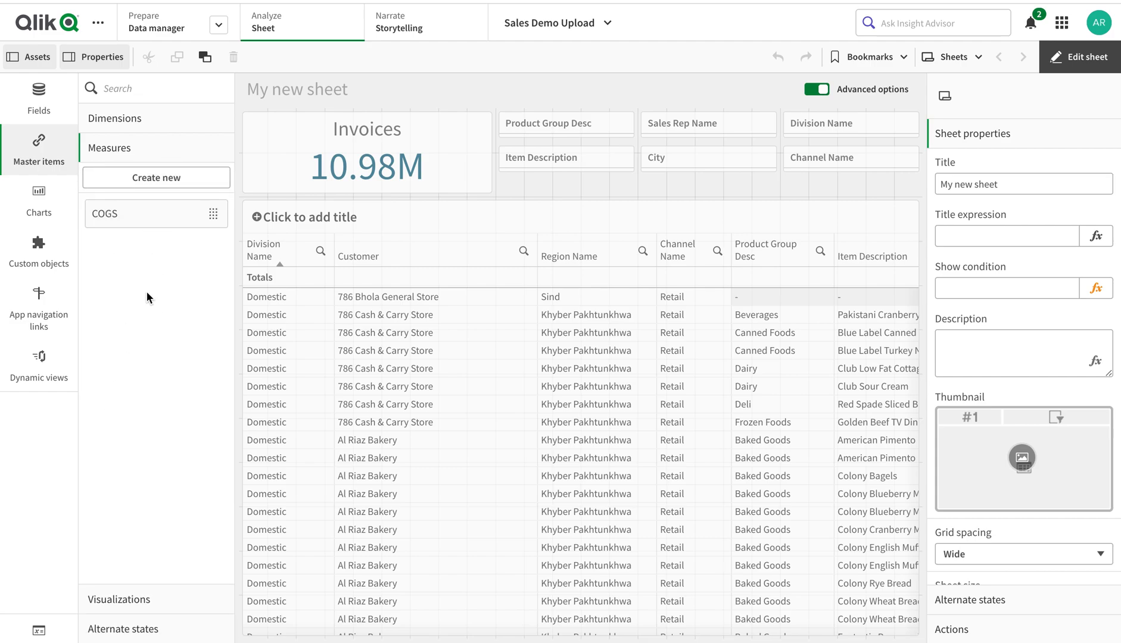